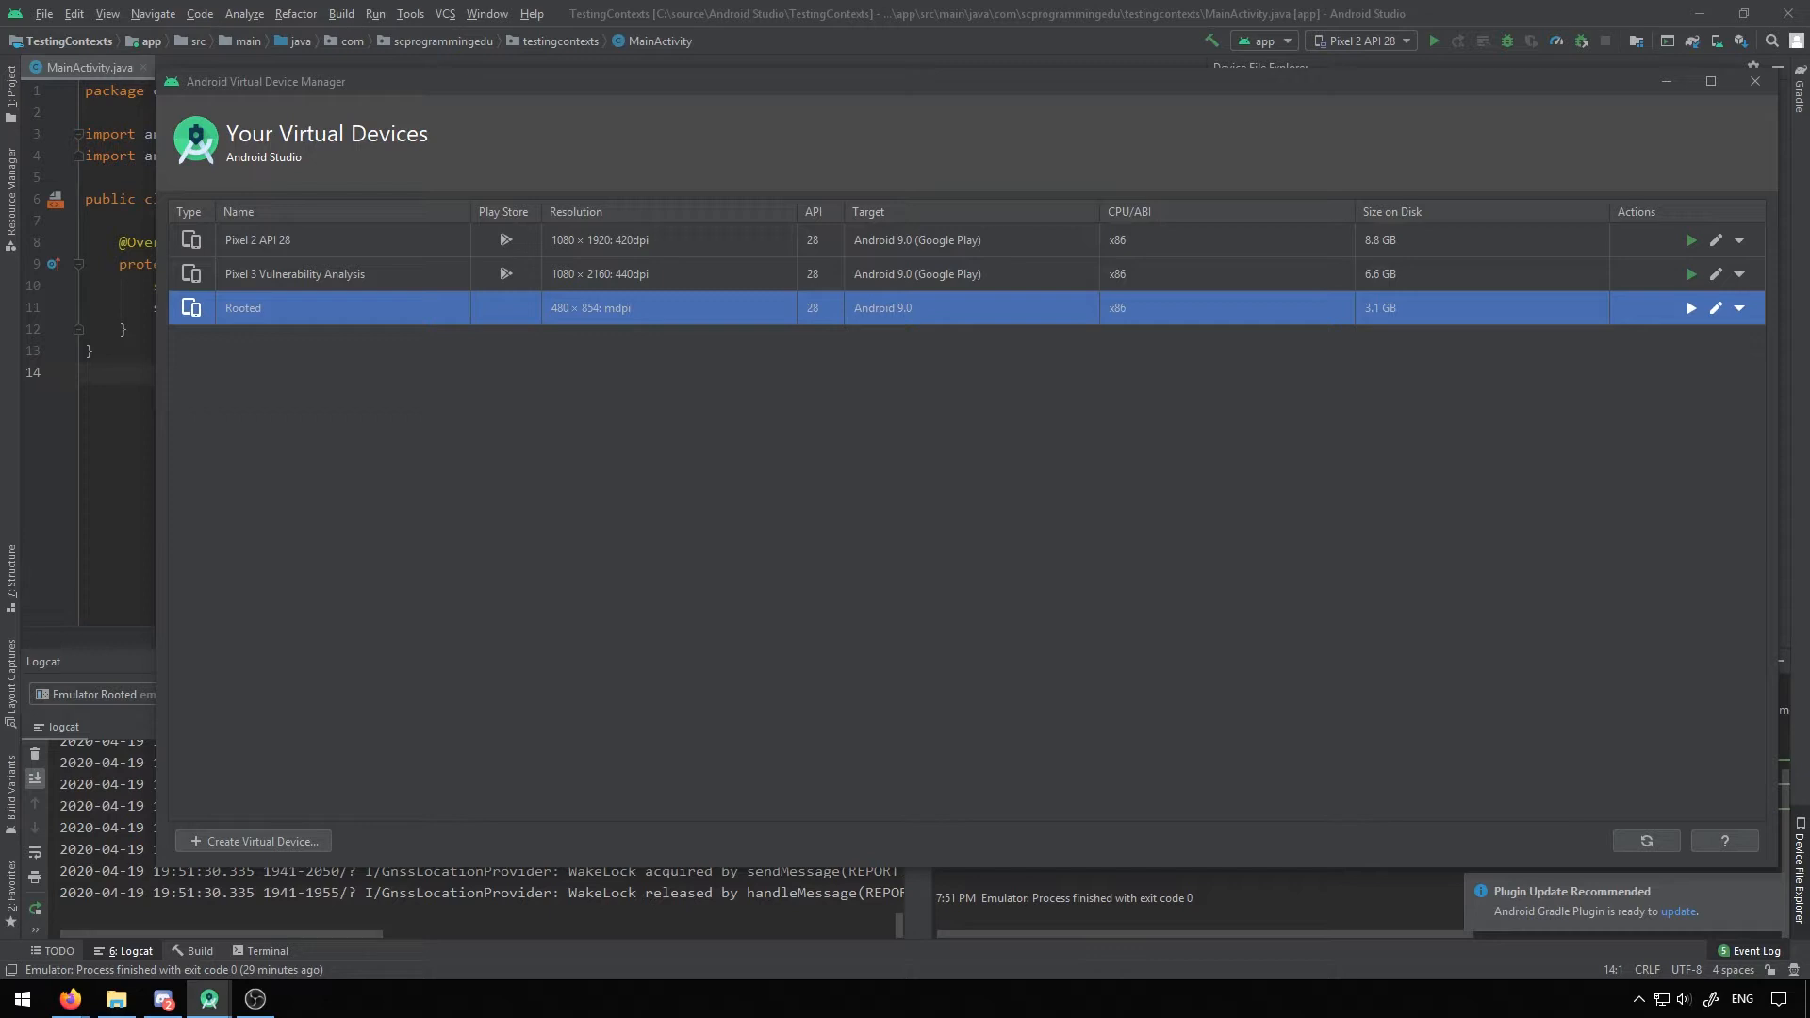
Step: Create a new virtual device with the 5.4" FWVGA phone hardware profile
click(253, 839)
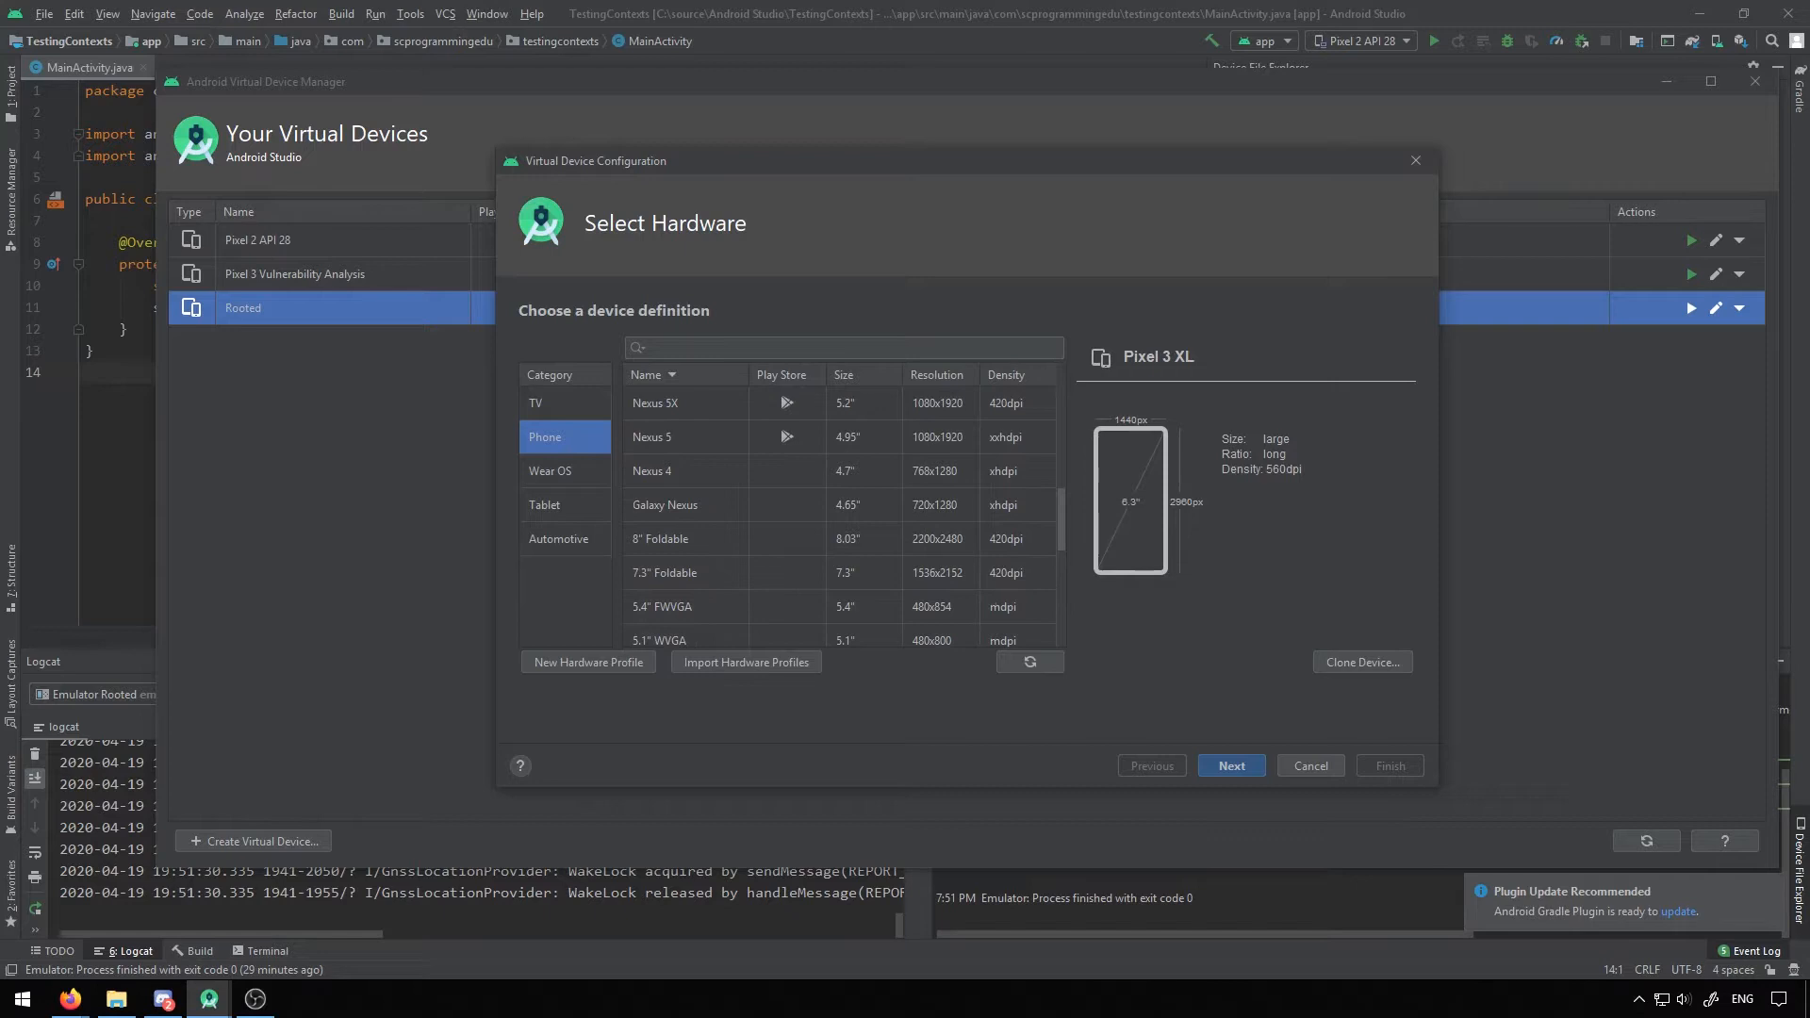
click(659, 606)
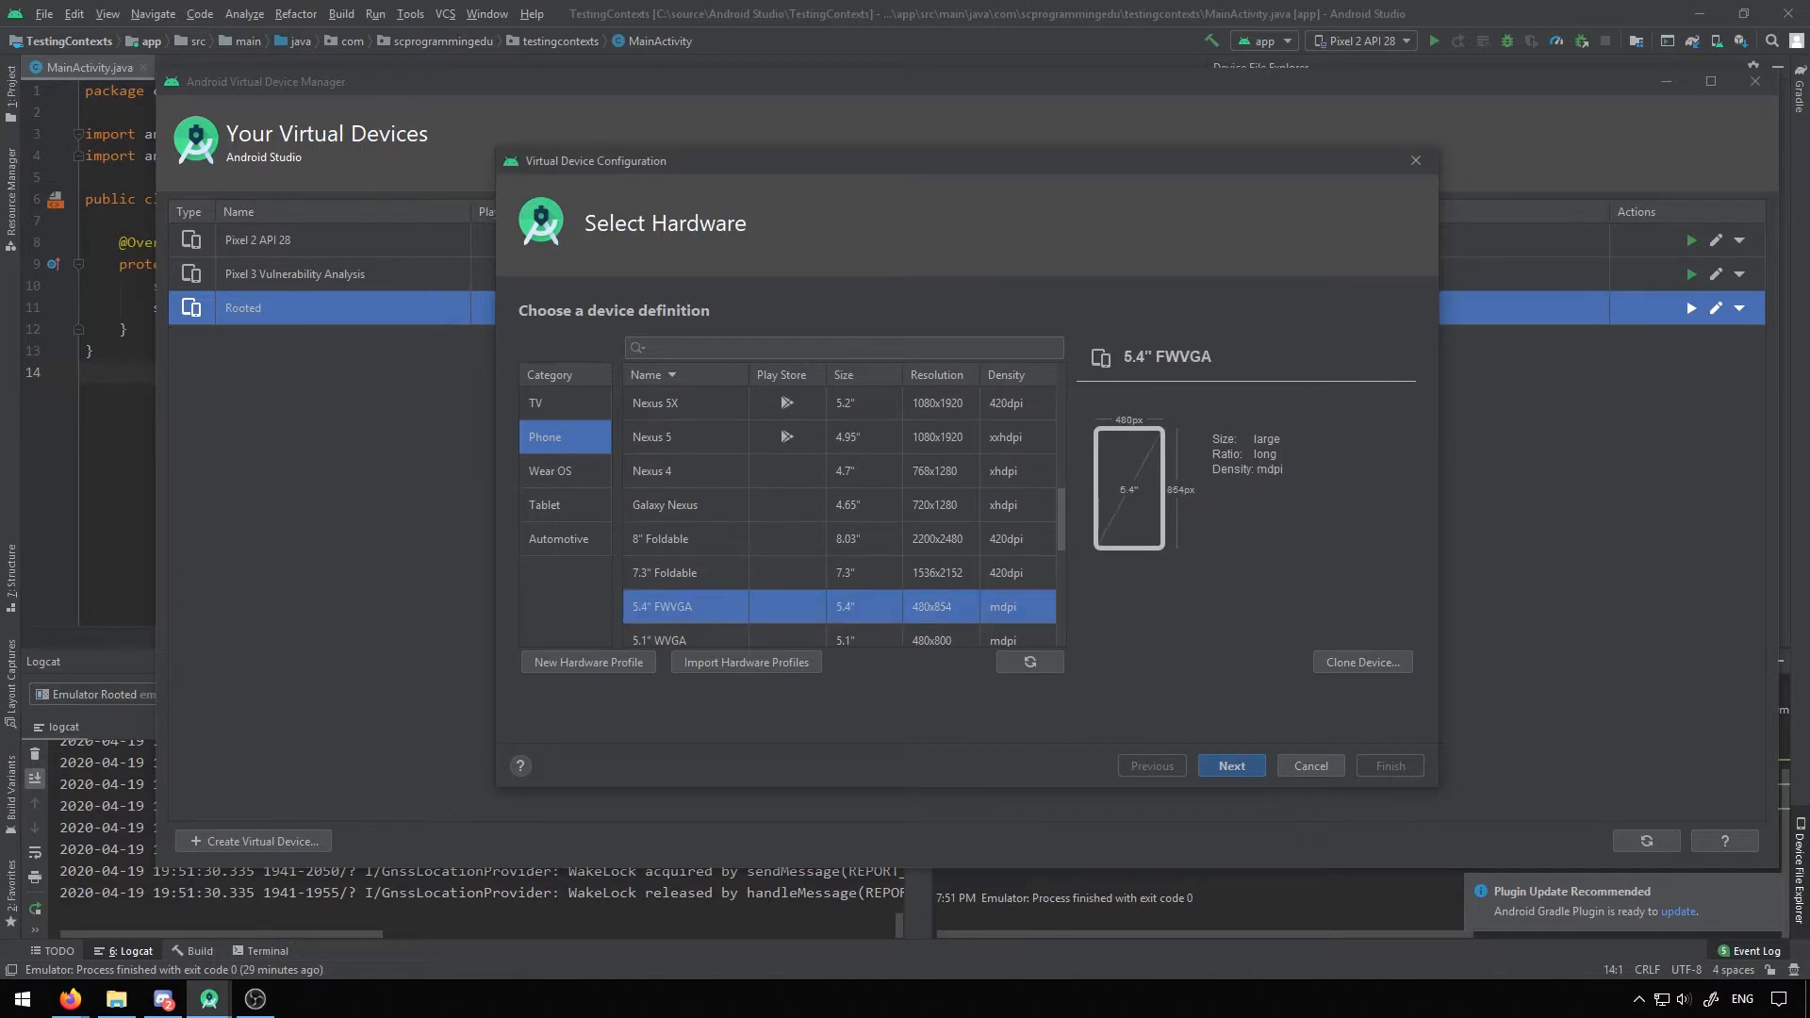
scroll(down, 3)
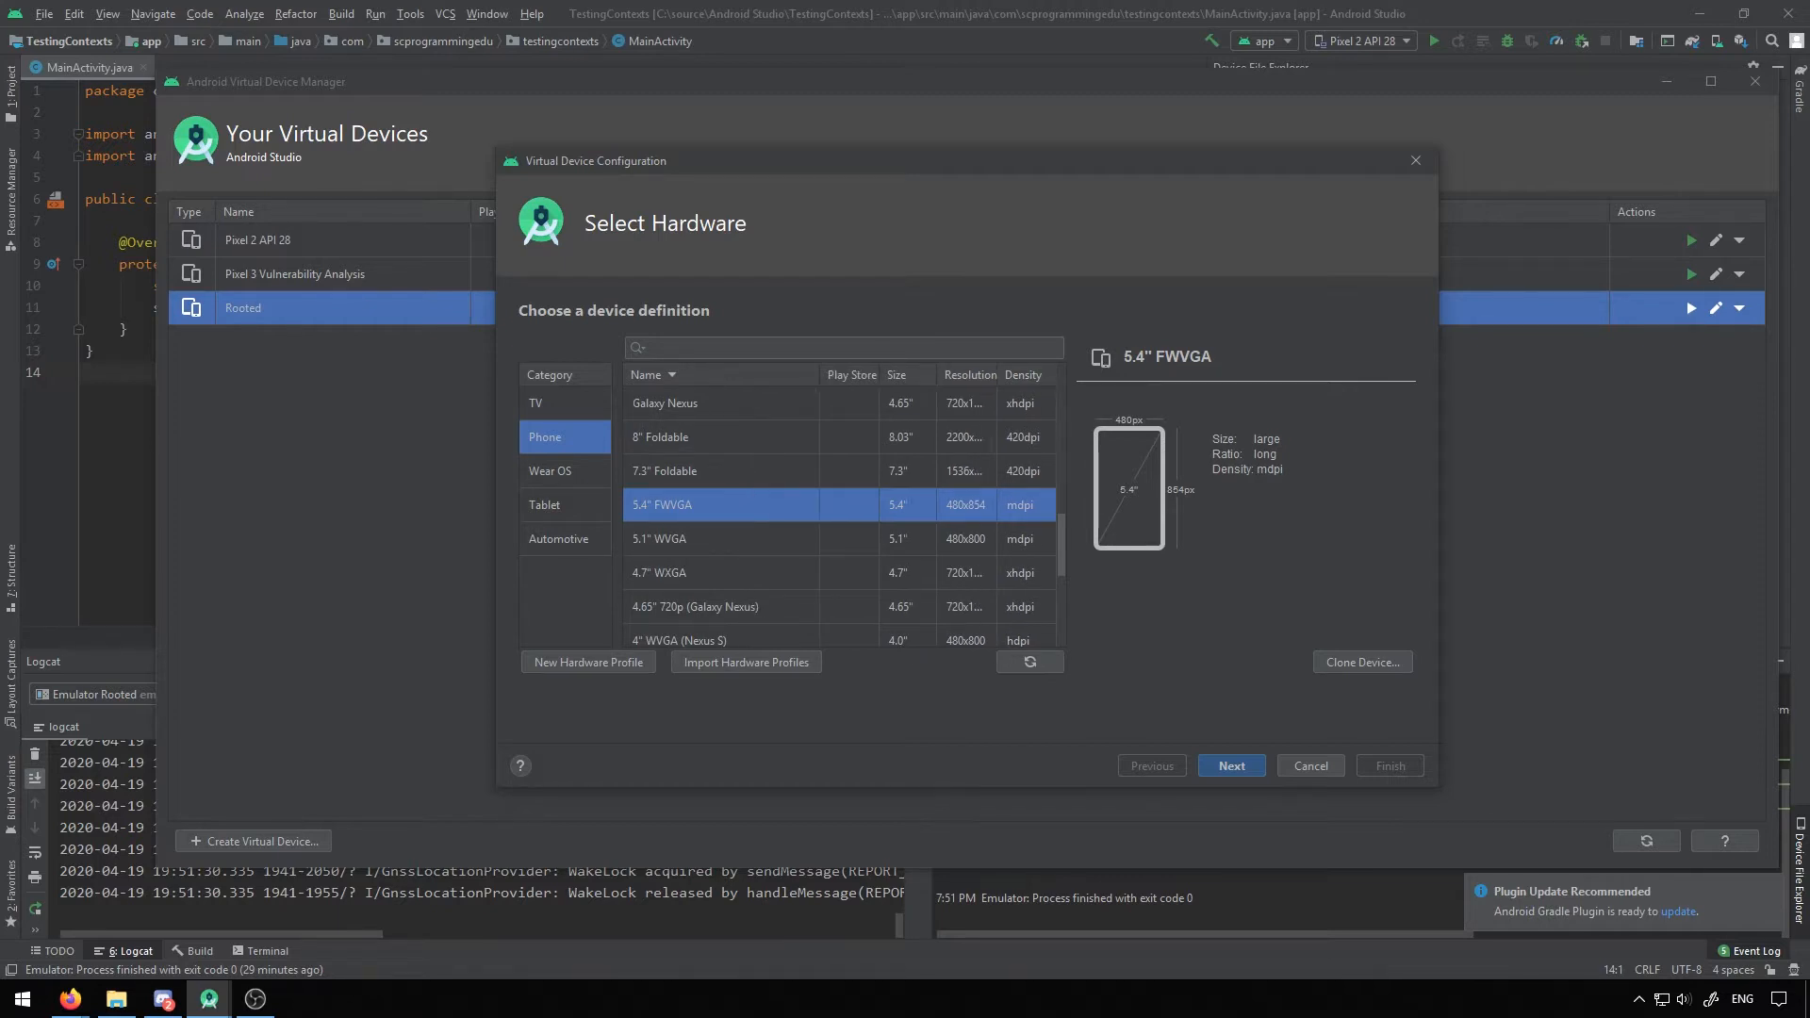
scroll(down, 3)
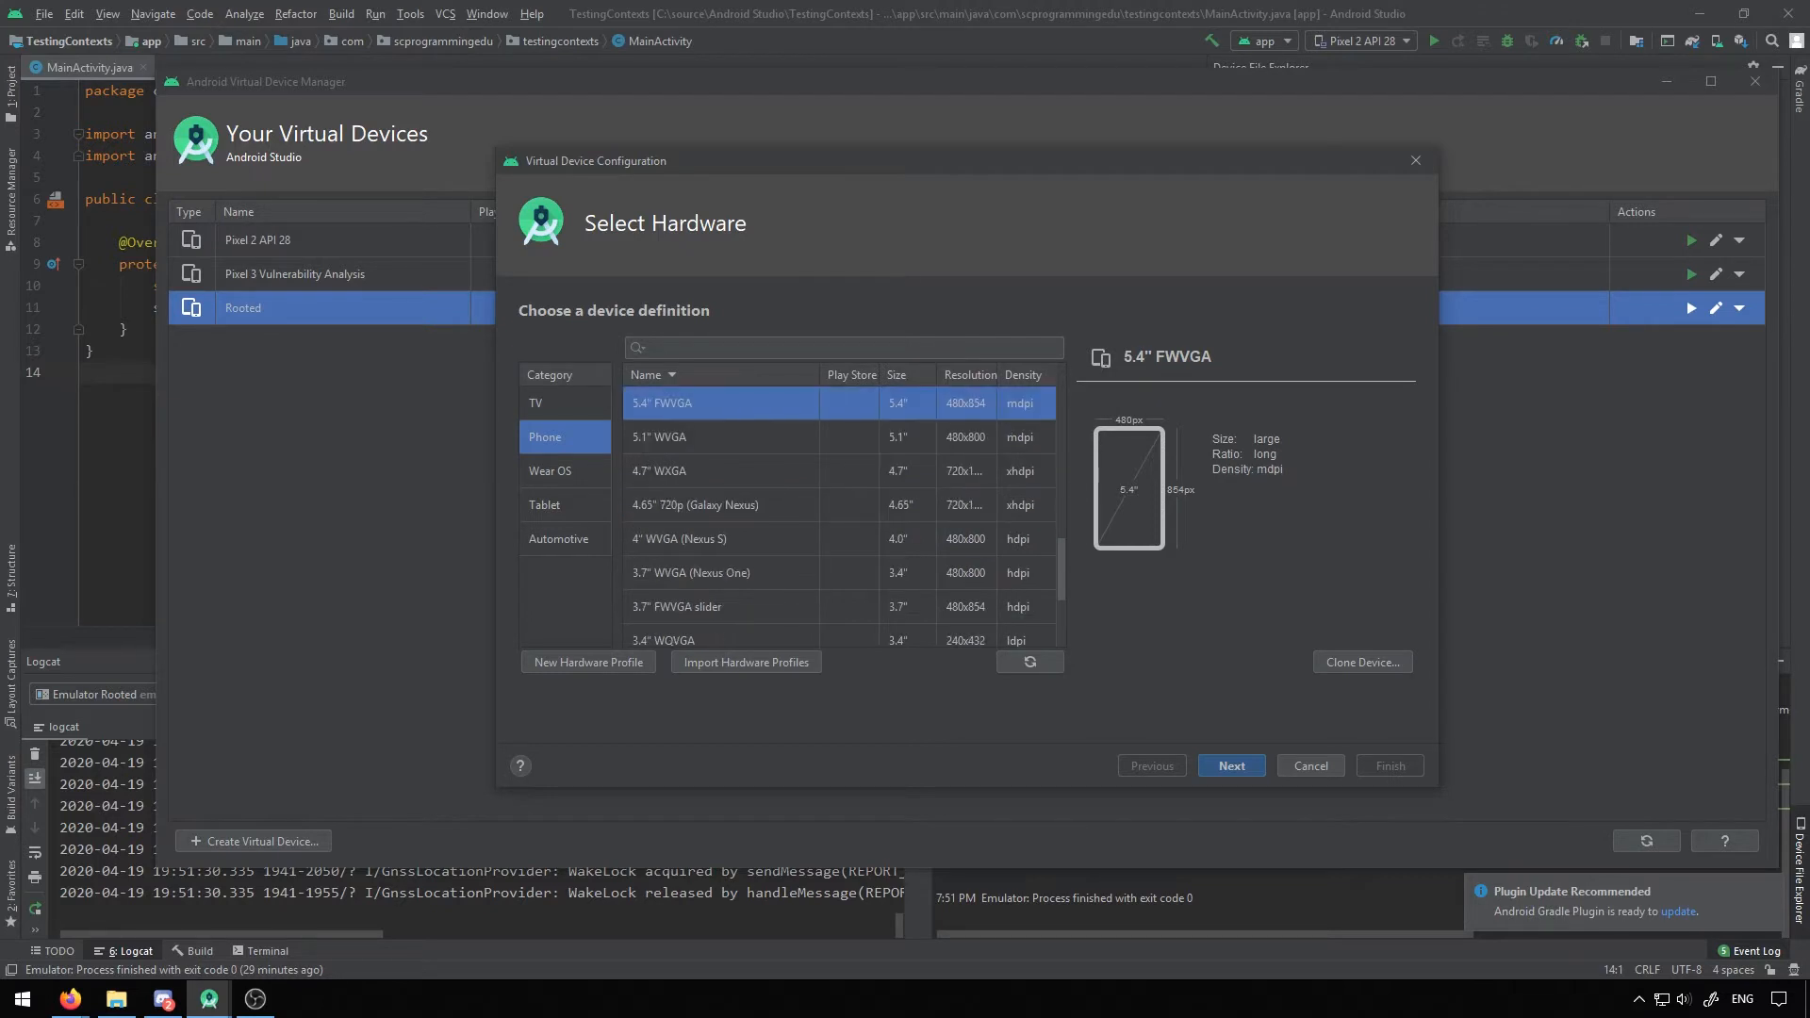
scroll(down, 3)
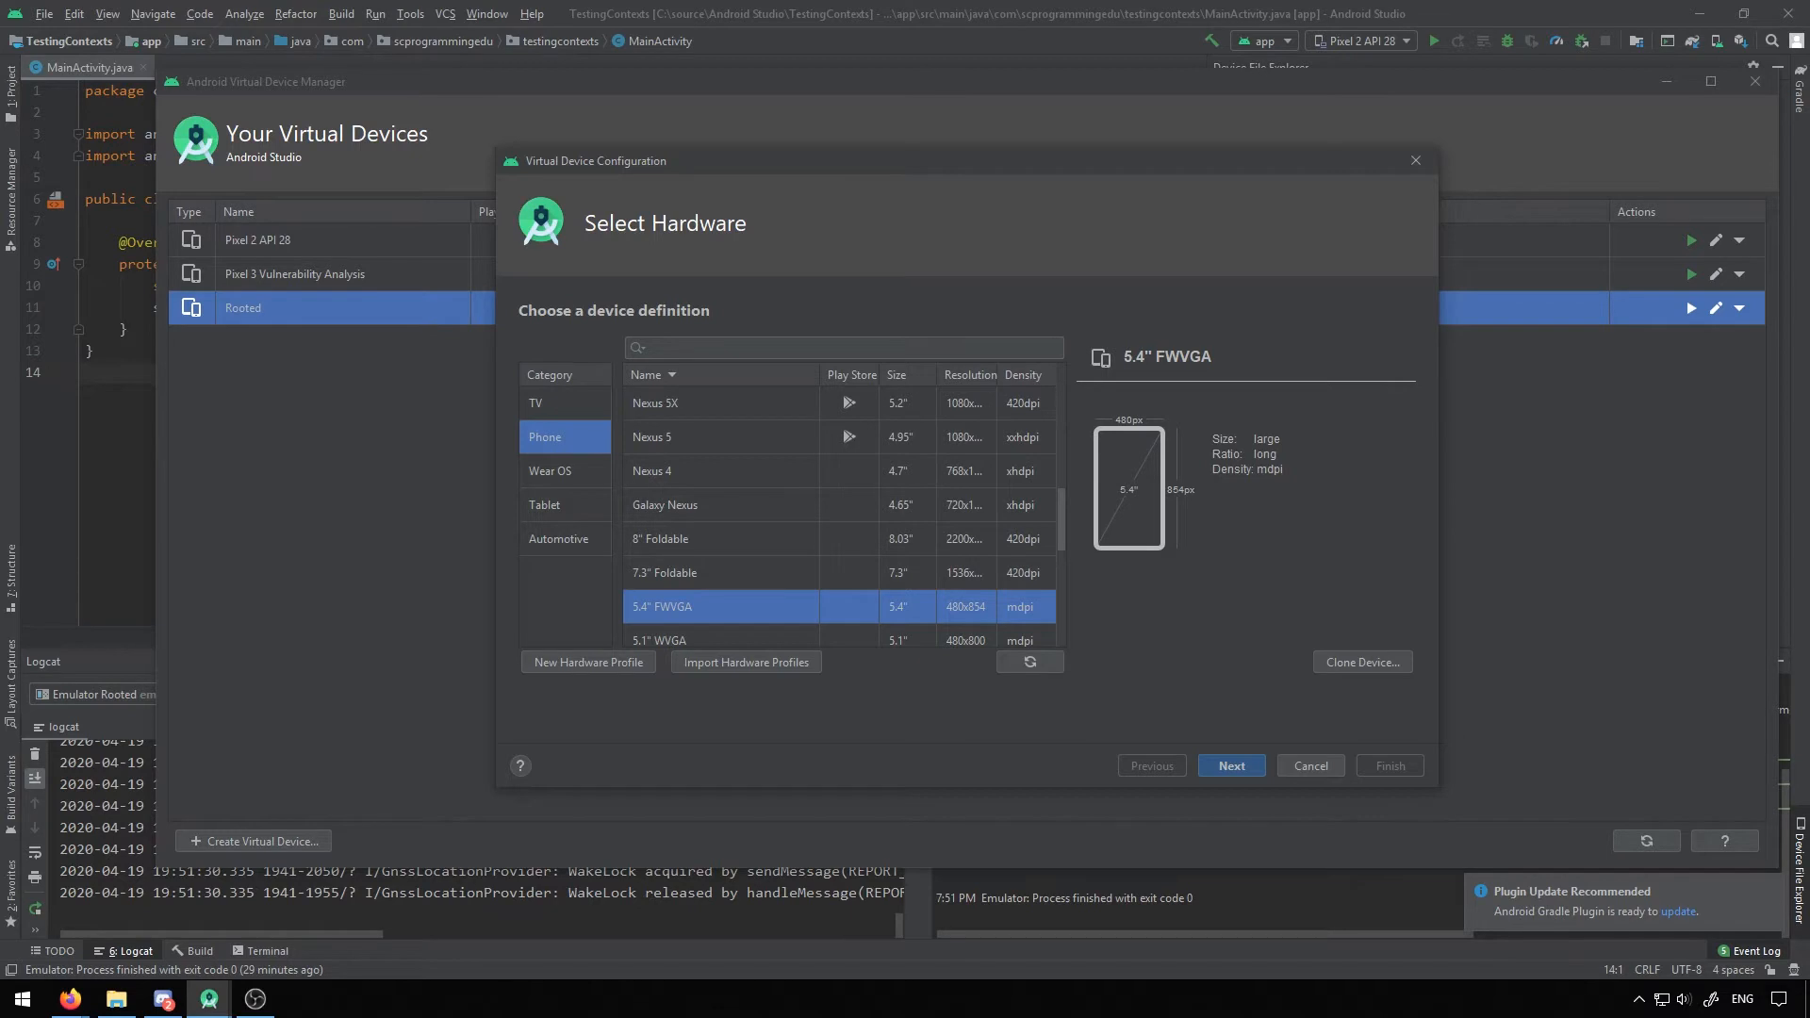
Step: Select the Pie, API 28, x86, Android 9.0 image from the x86 Images list
click(1230, 765)
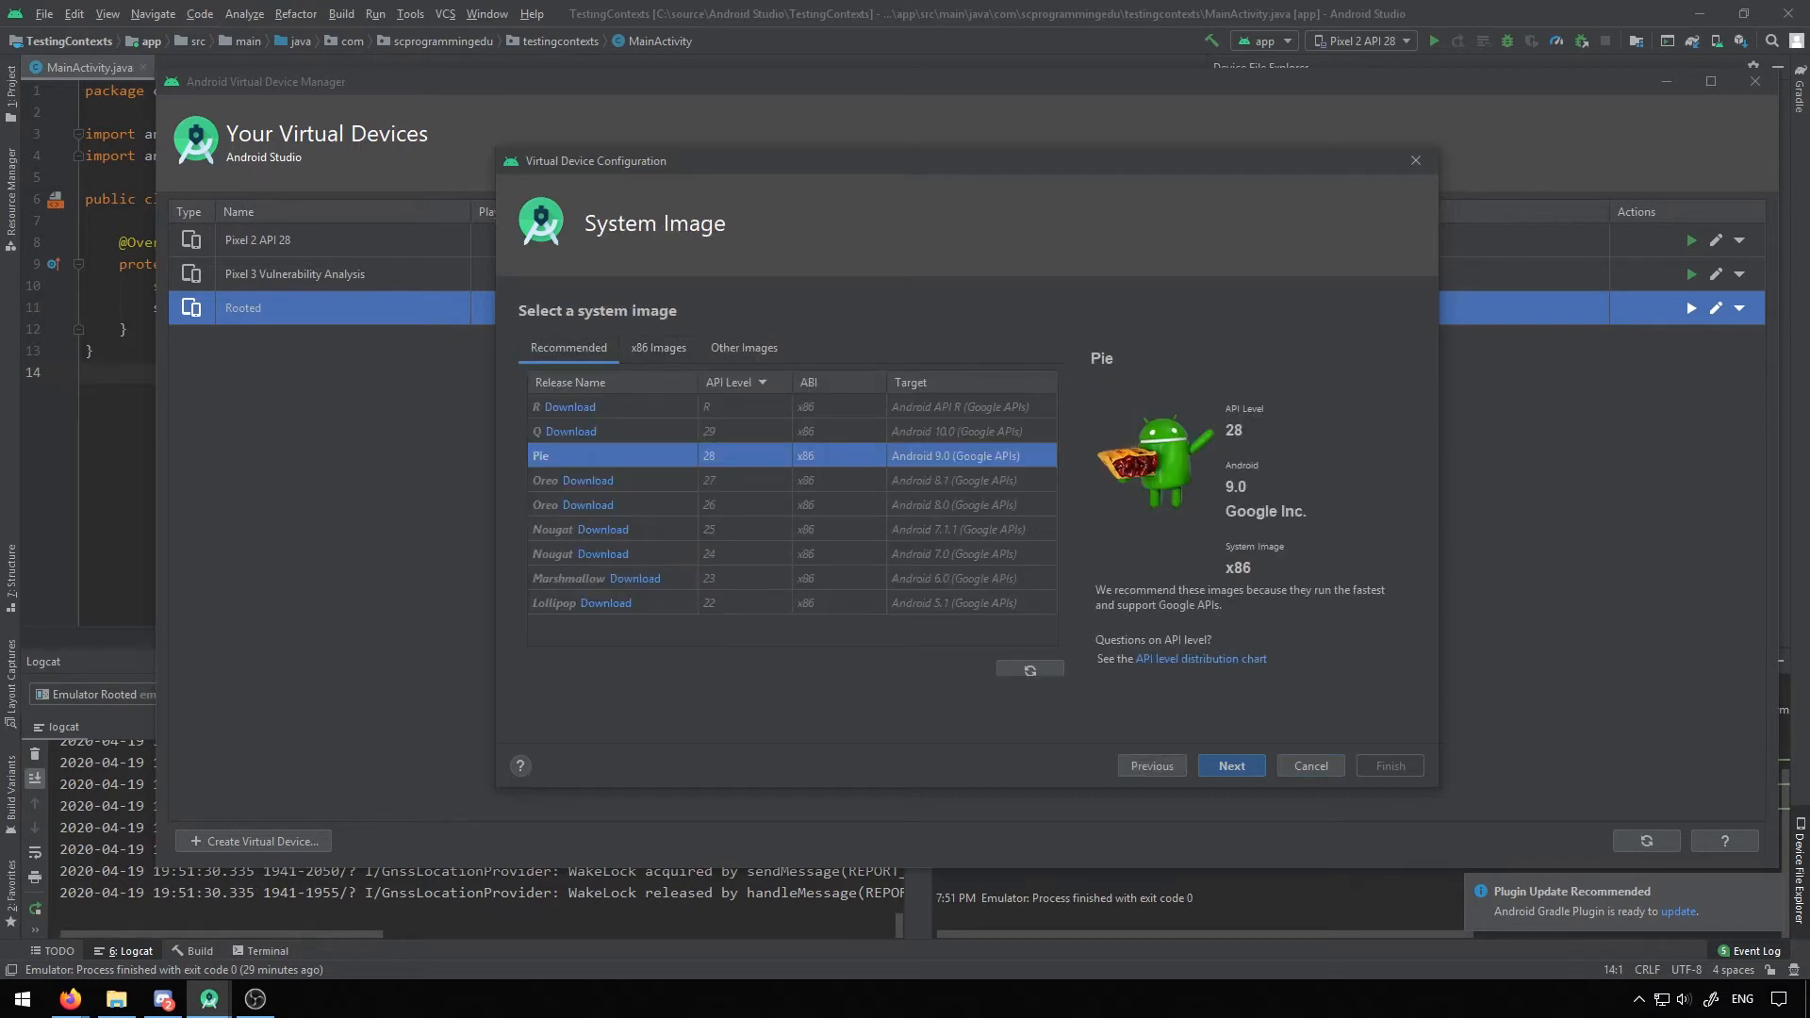
click(657, 348)
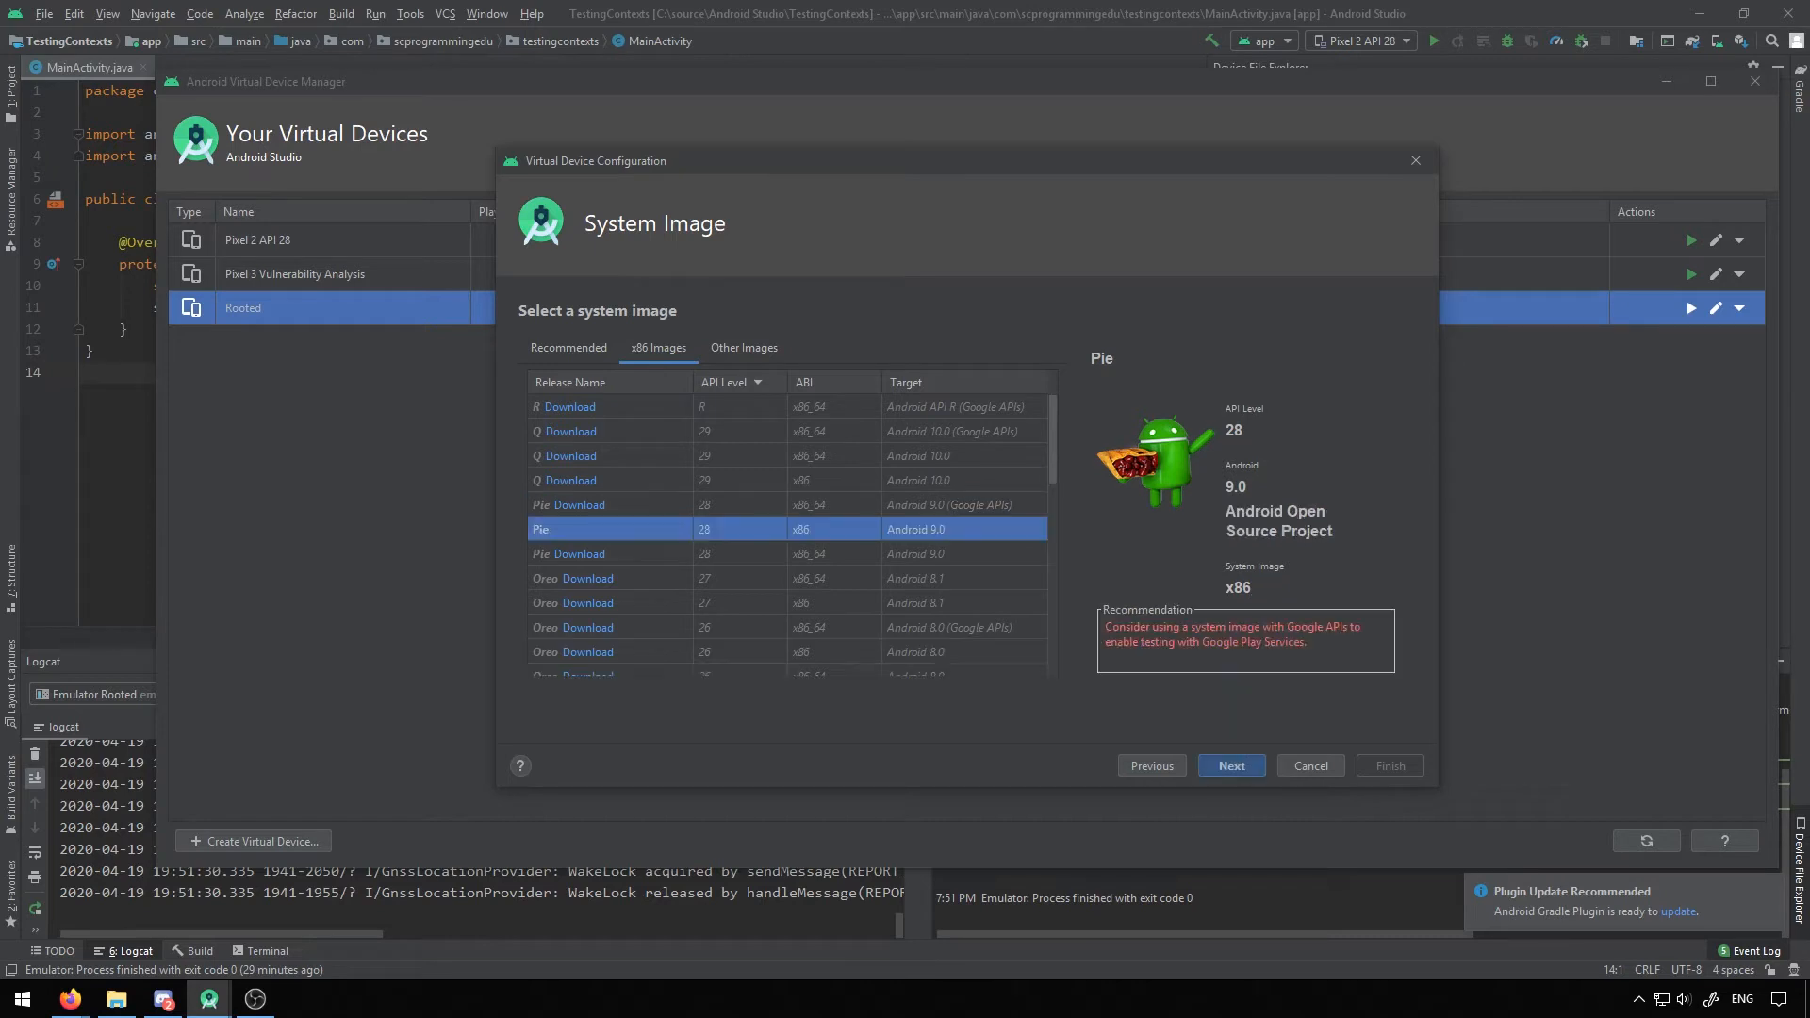
scroll(down, 3)
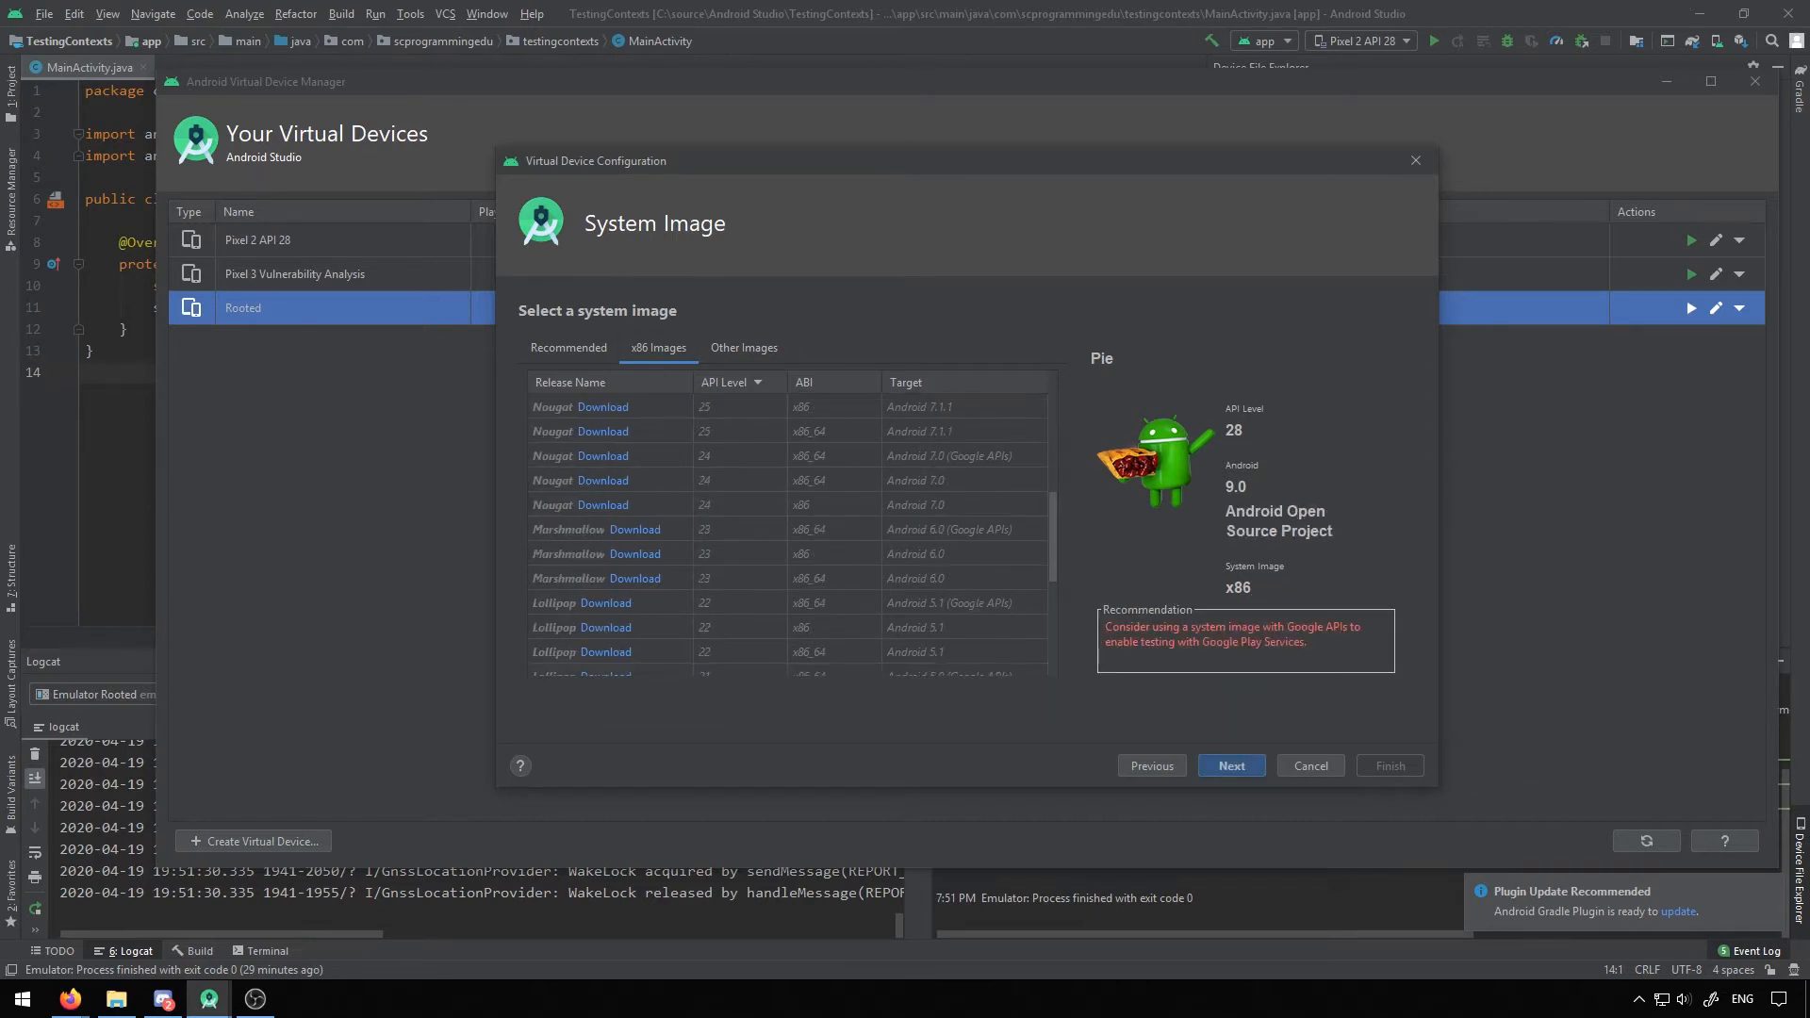
click(567, 348)
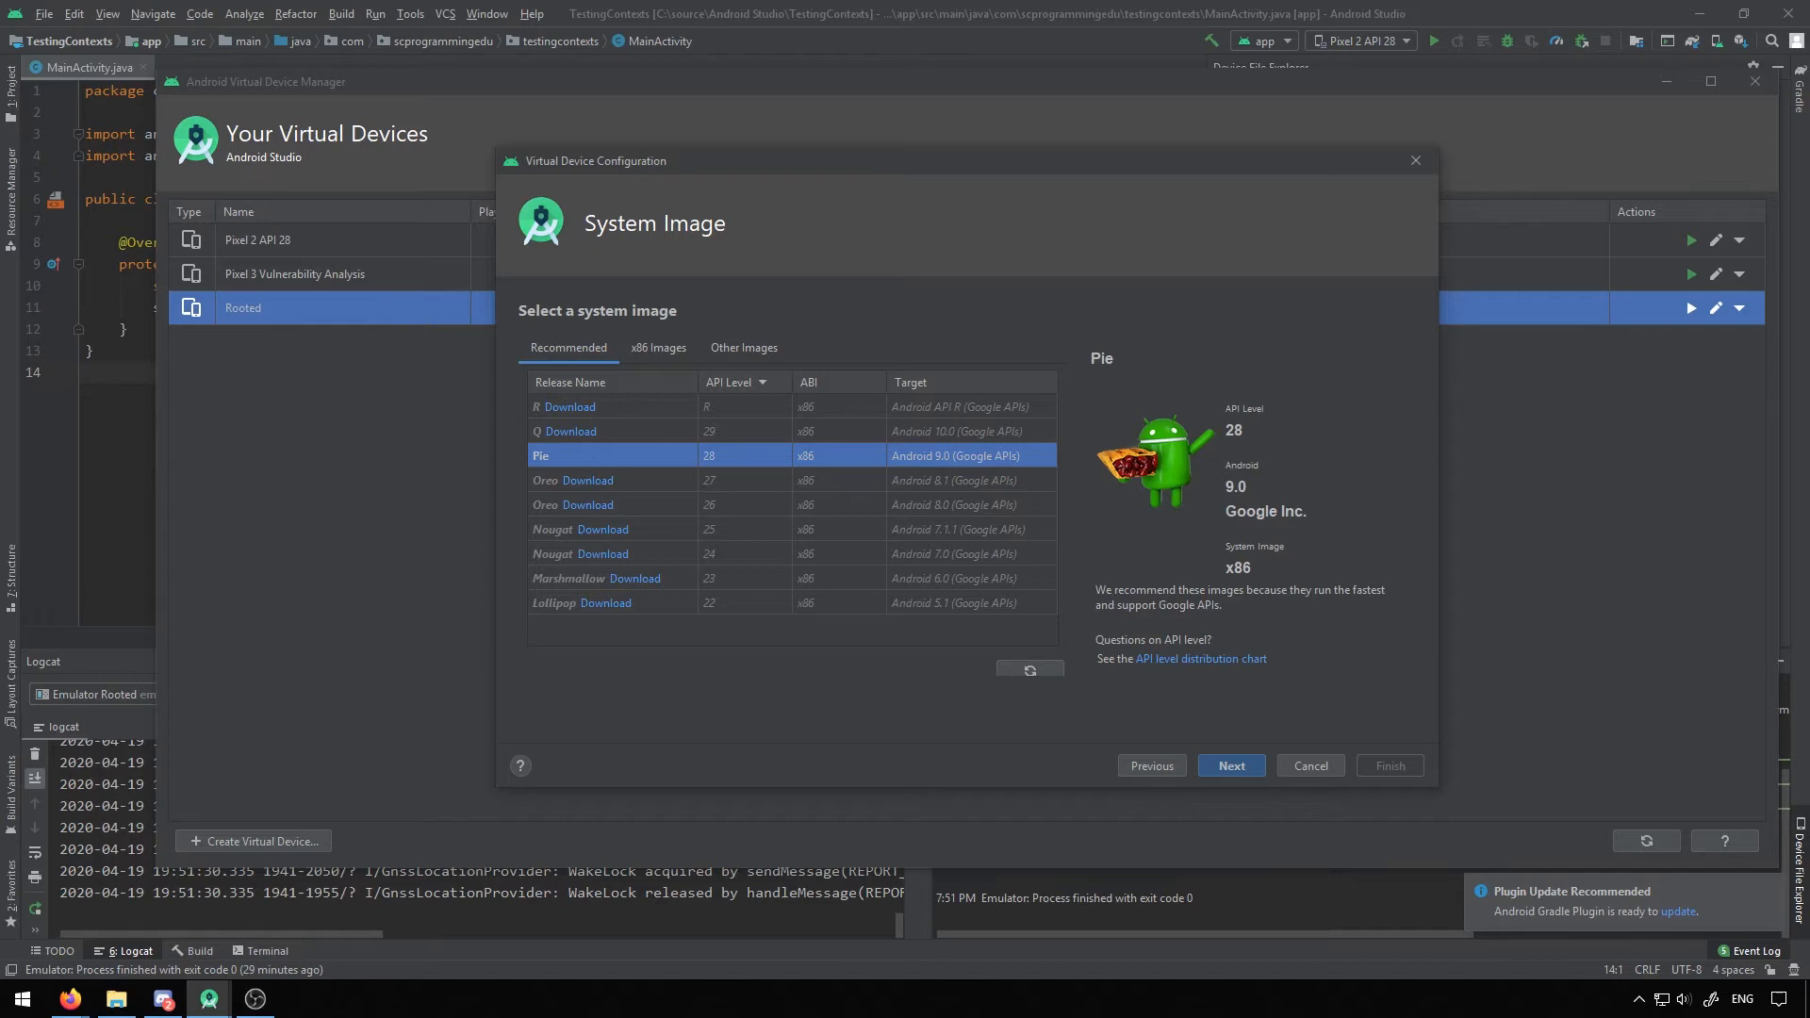
click(658, 348)
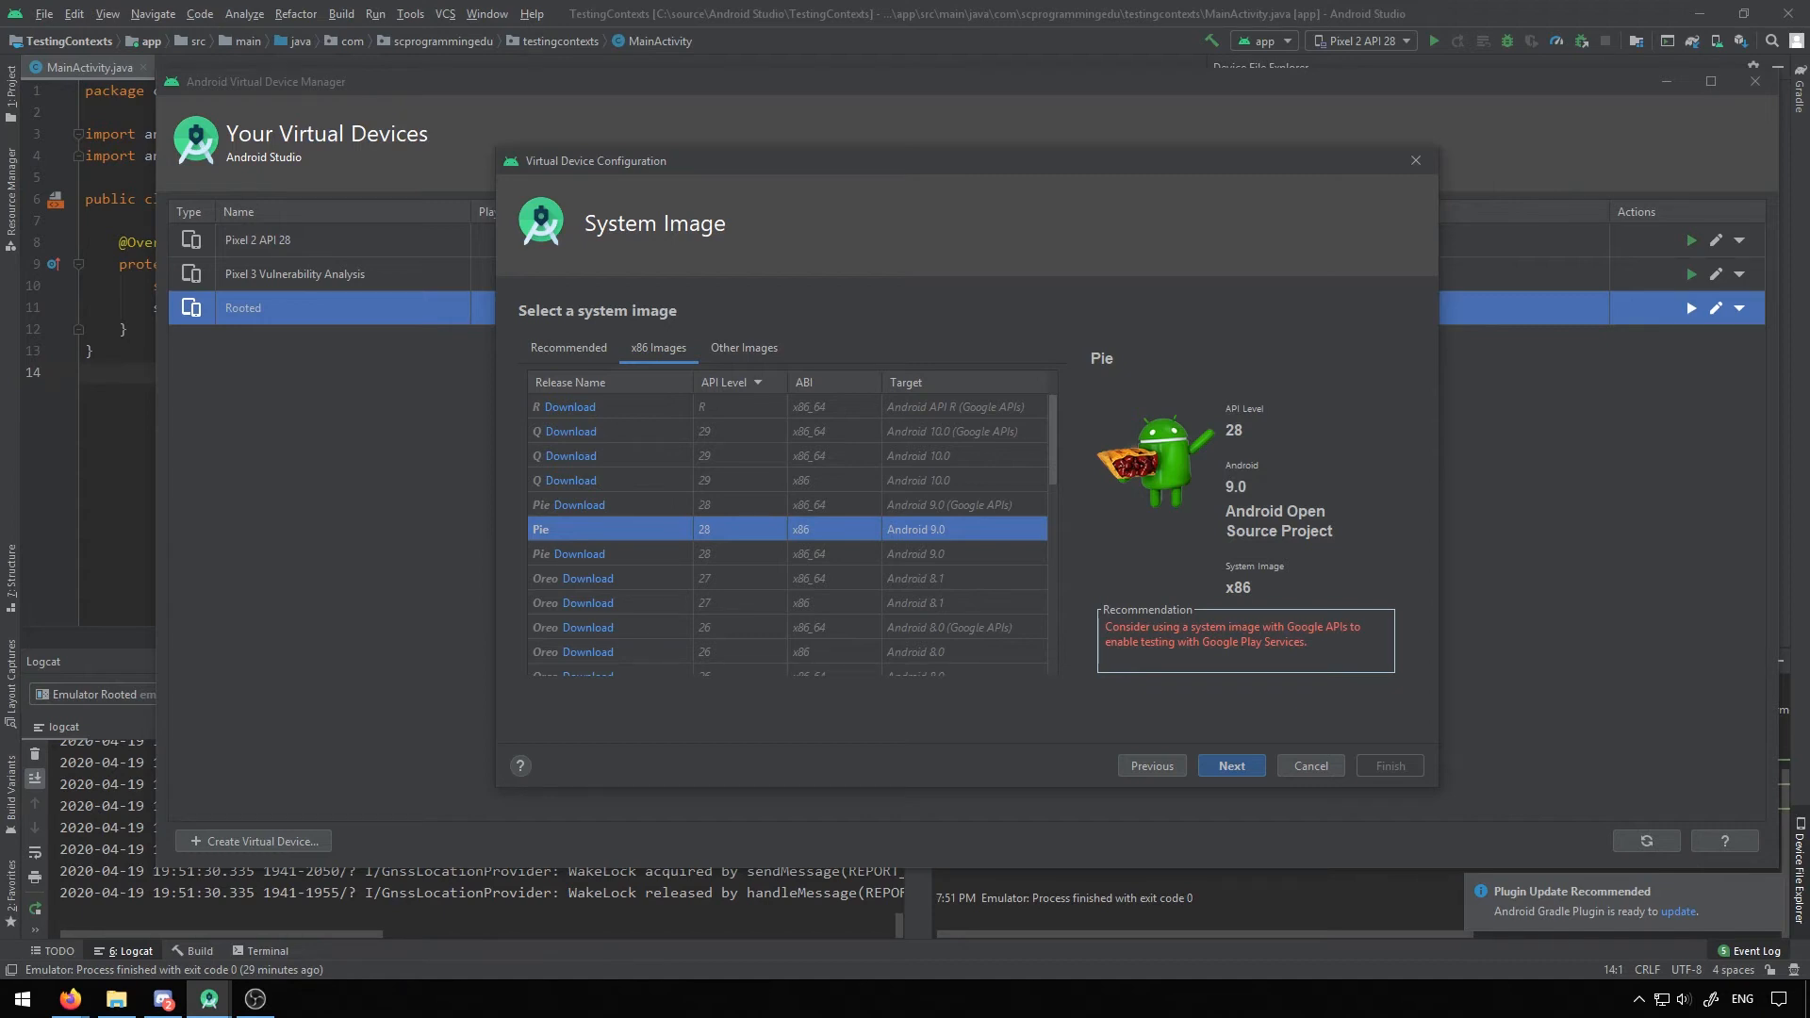
Step: Name the AVD 'Rooted 2', finish the wizard, and launch it in the emulator
click(1229, 766)
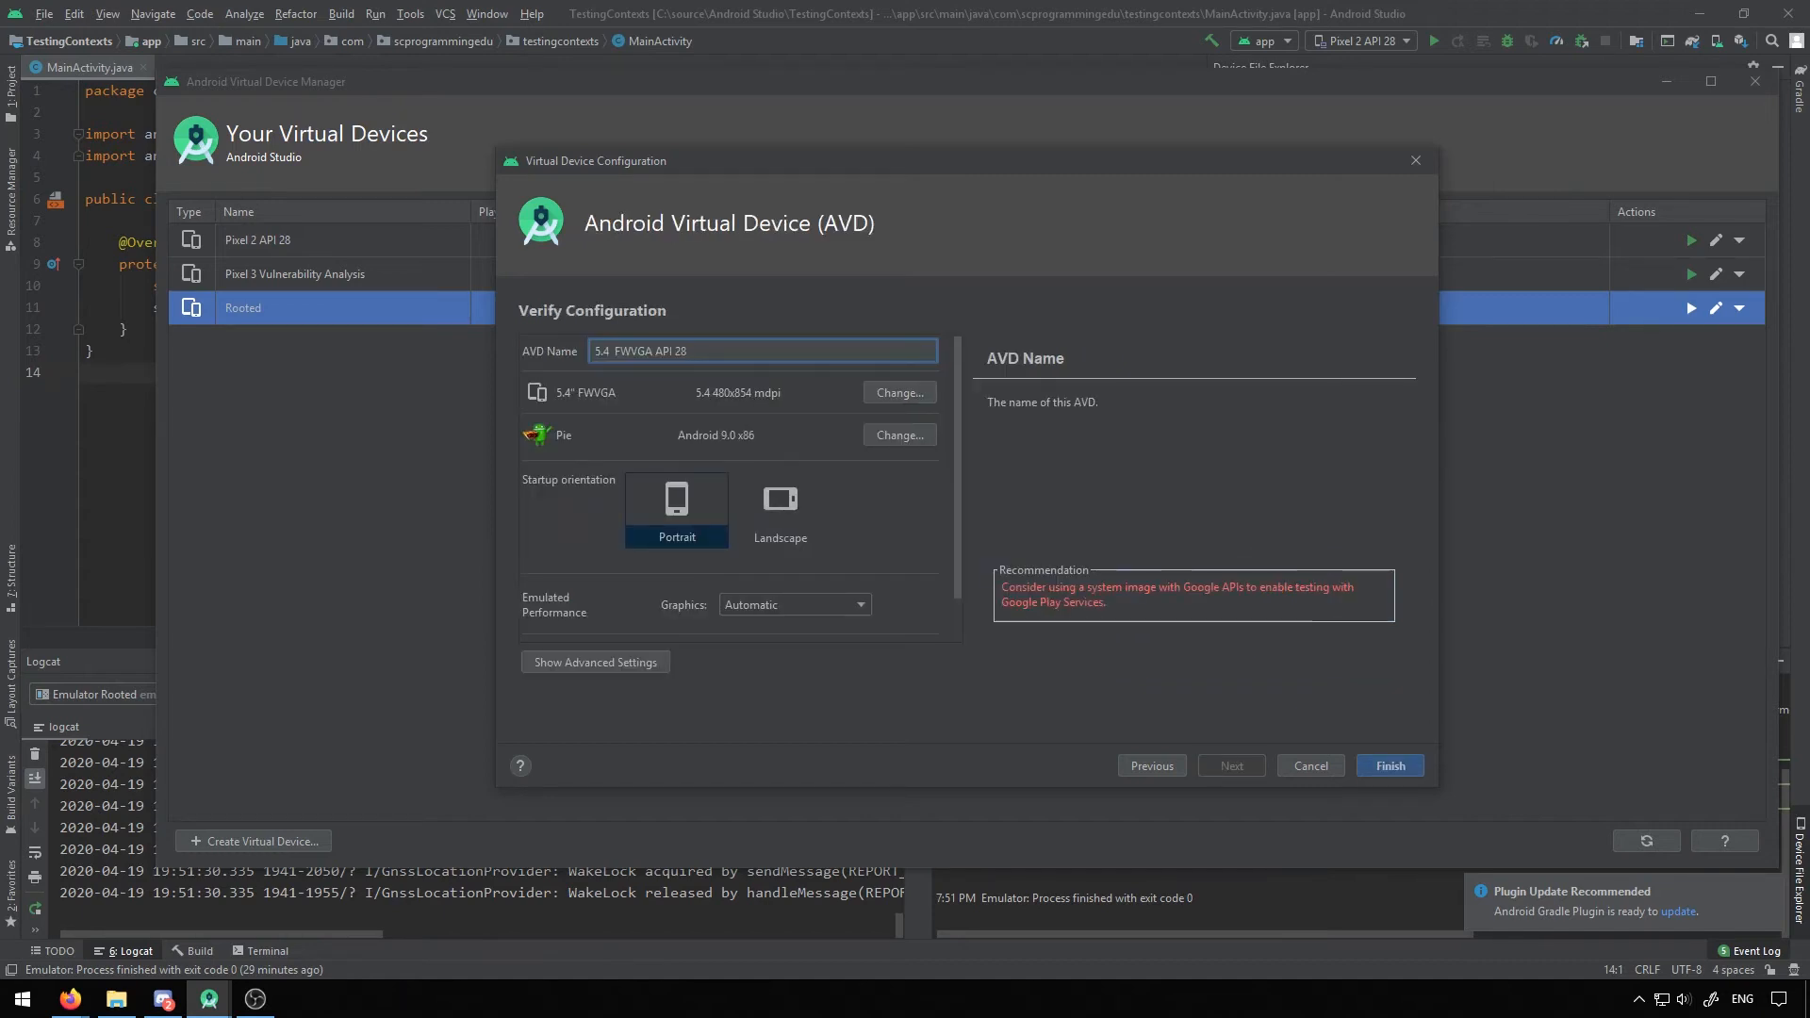
triple_click(762, 351)
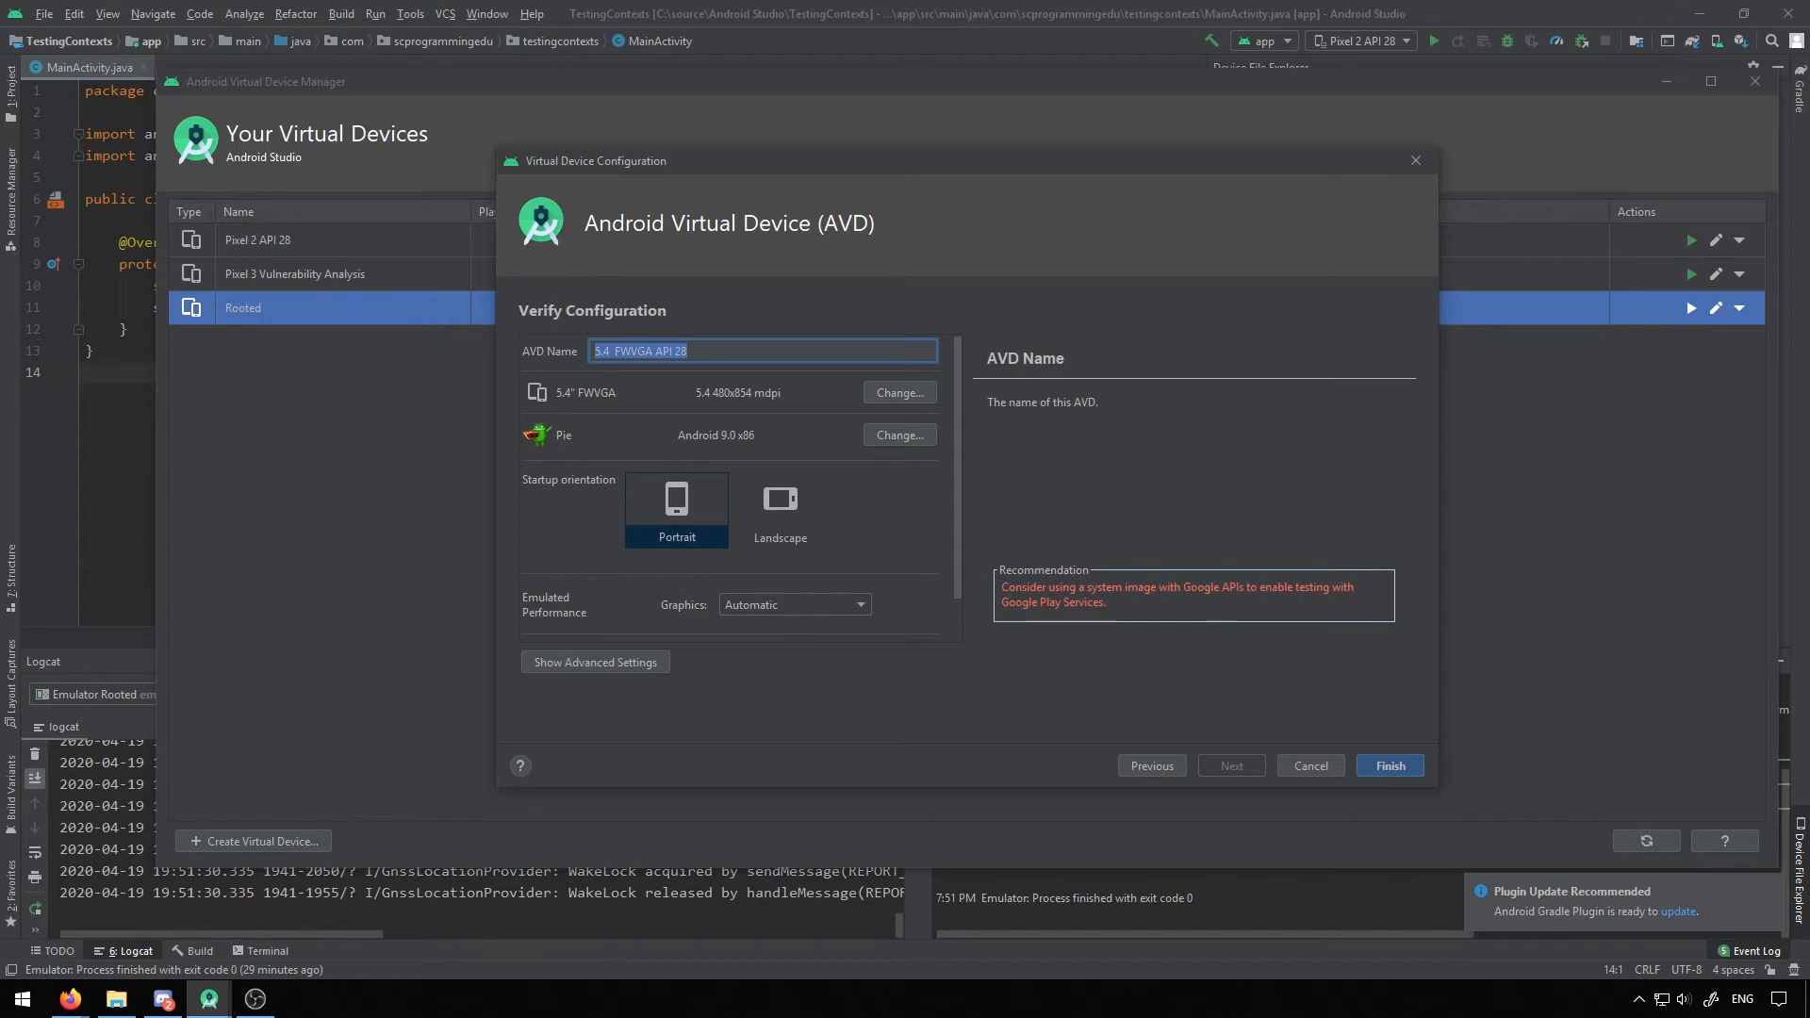
text(R)
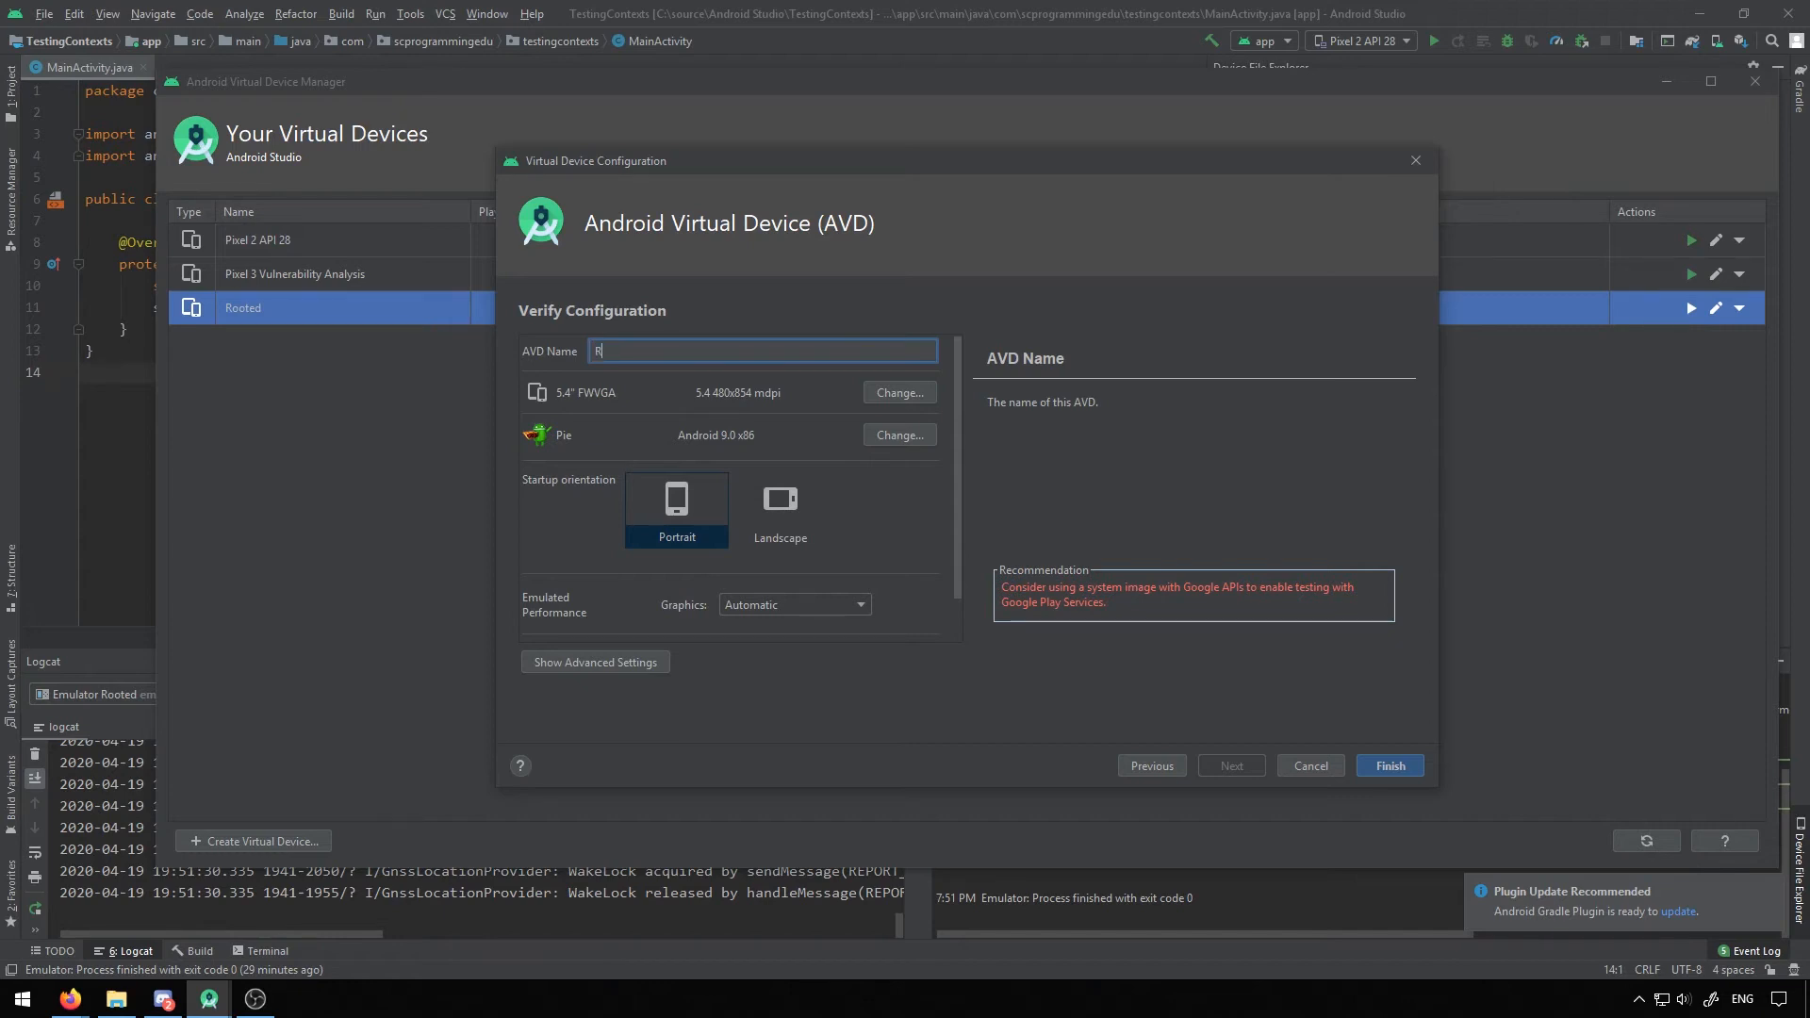
text(Rooted 2)
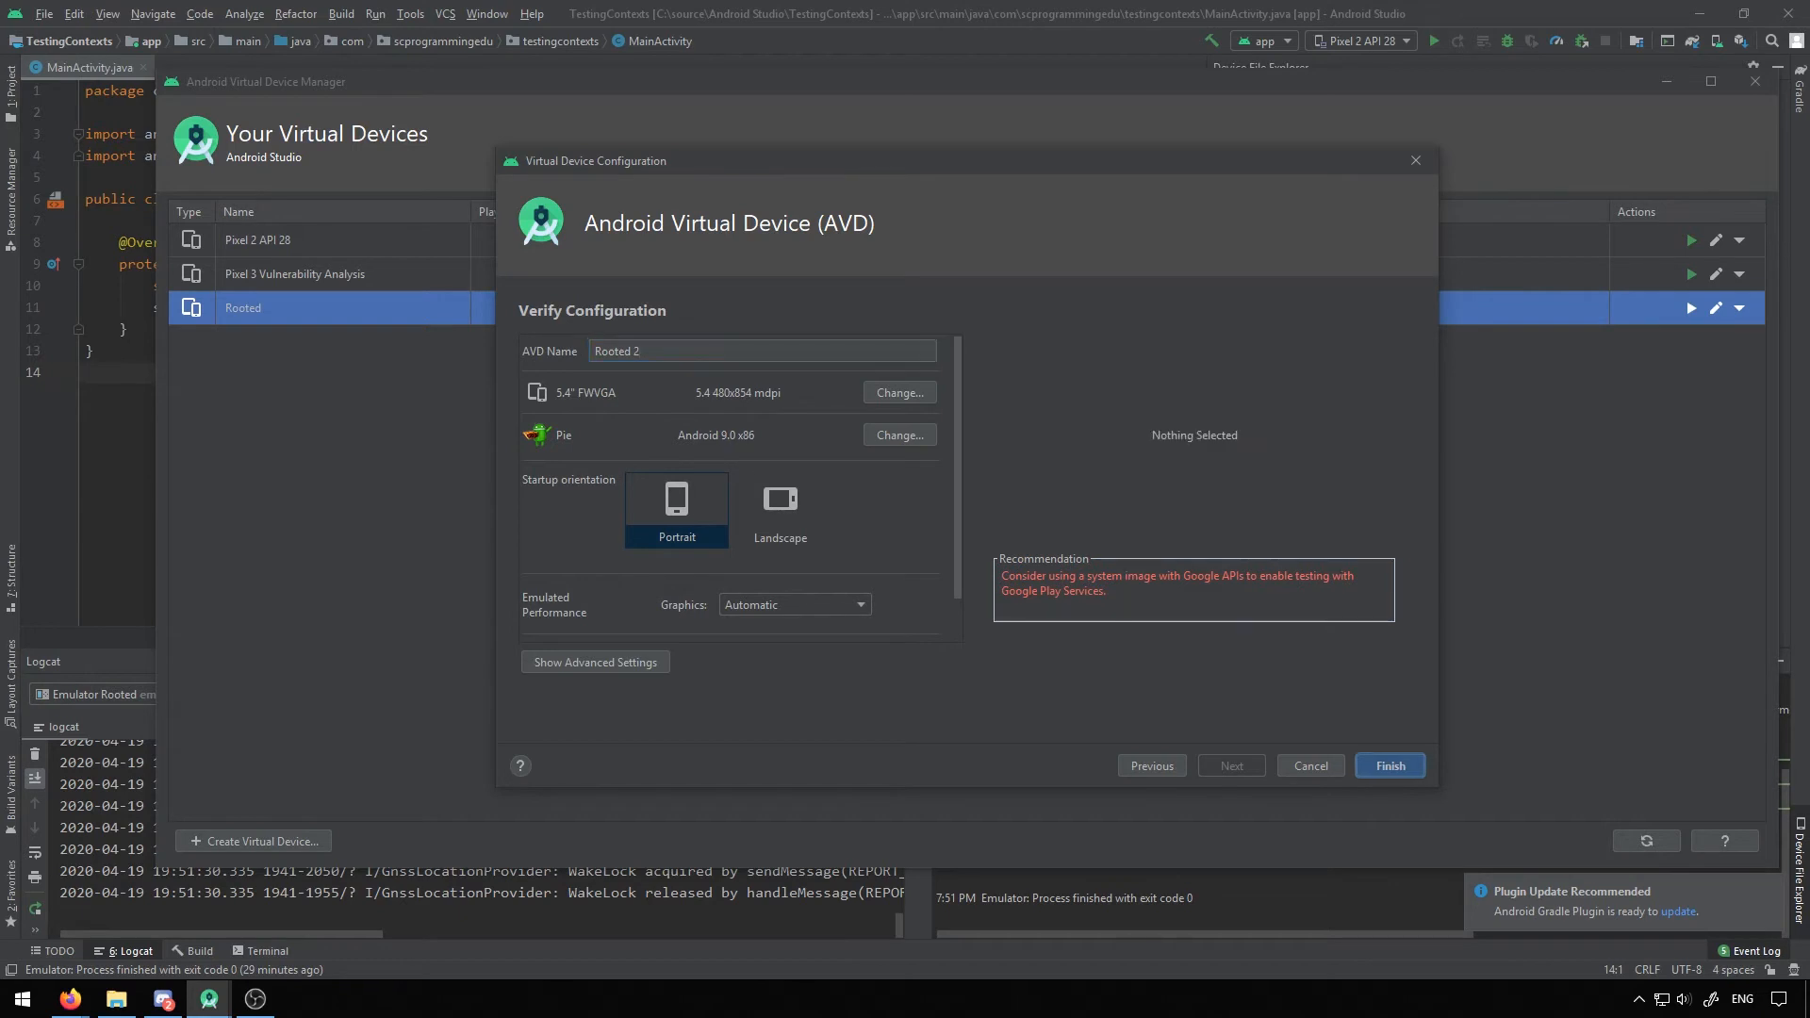
click(1388, 765)
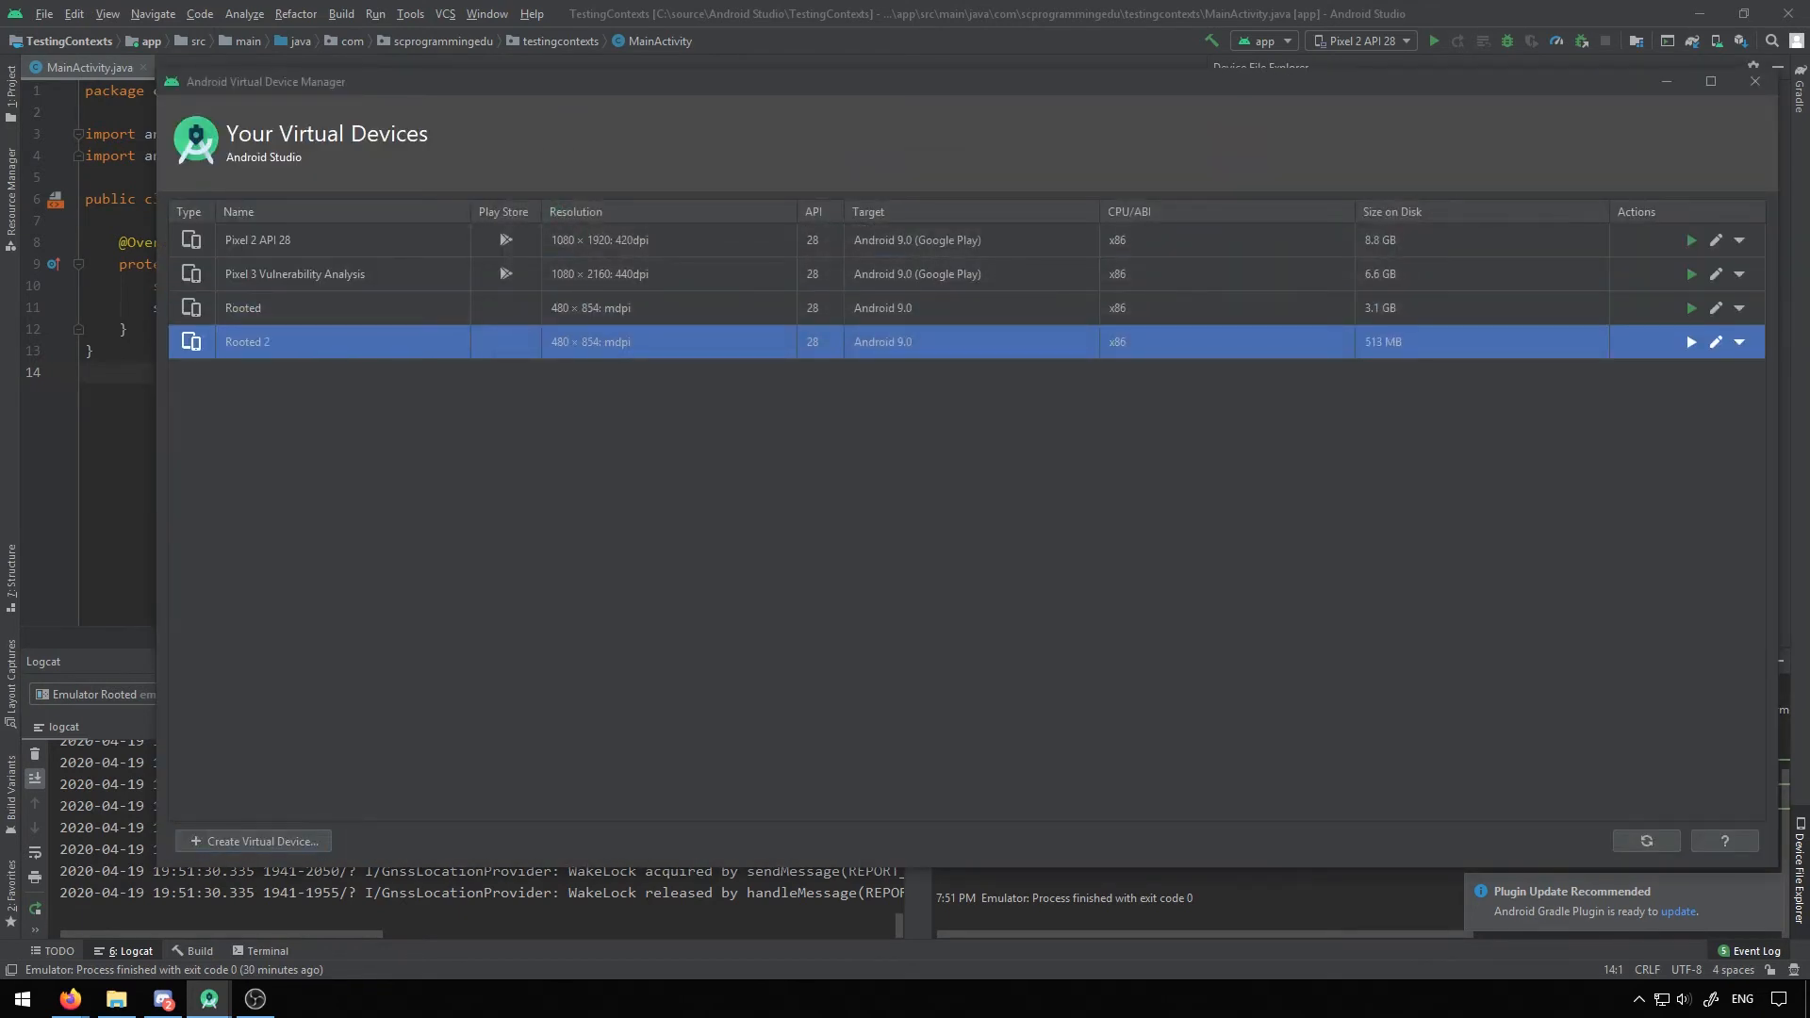
click(1690, 341)
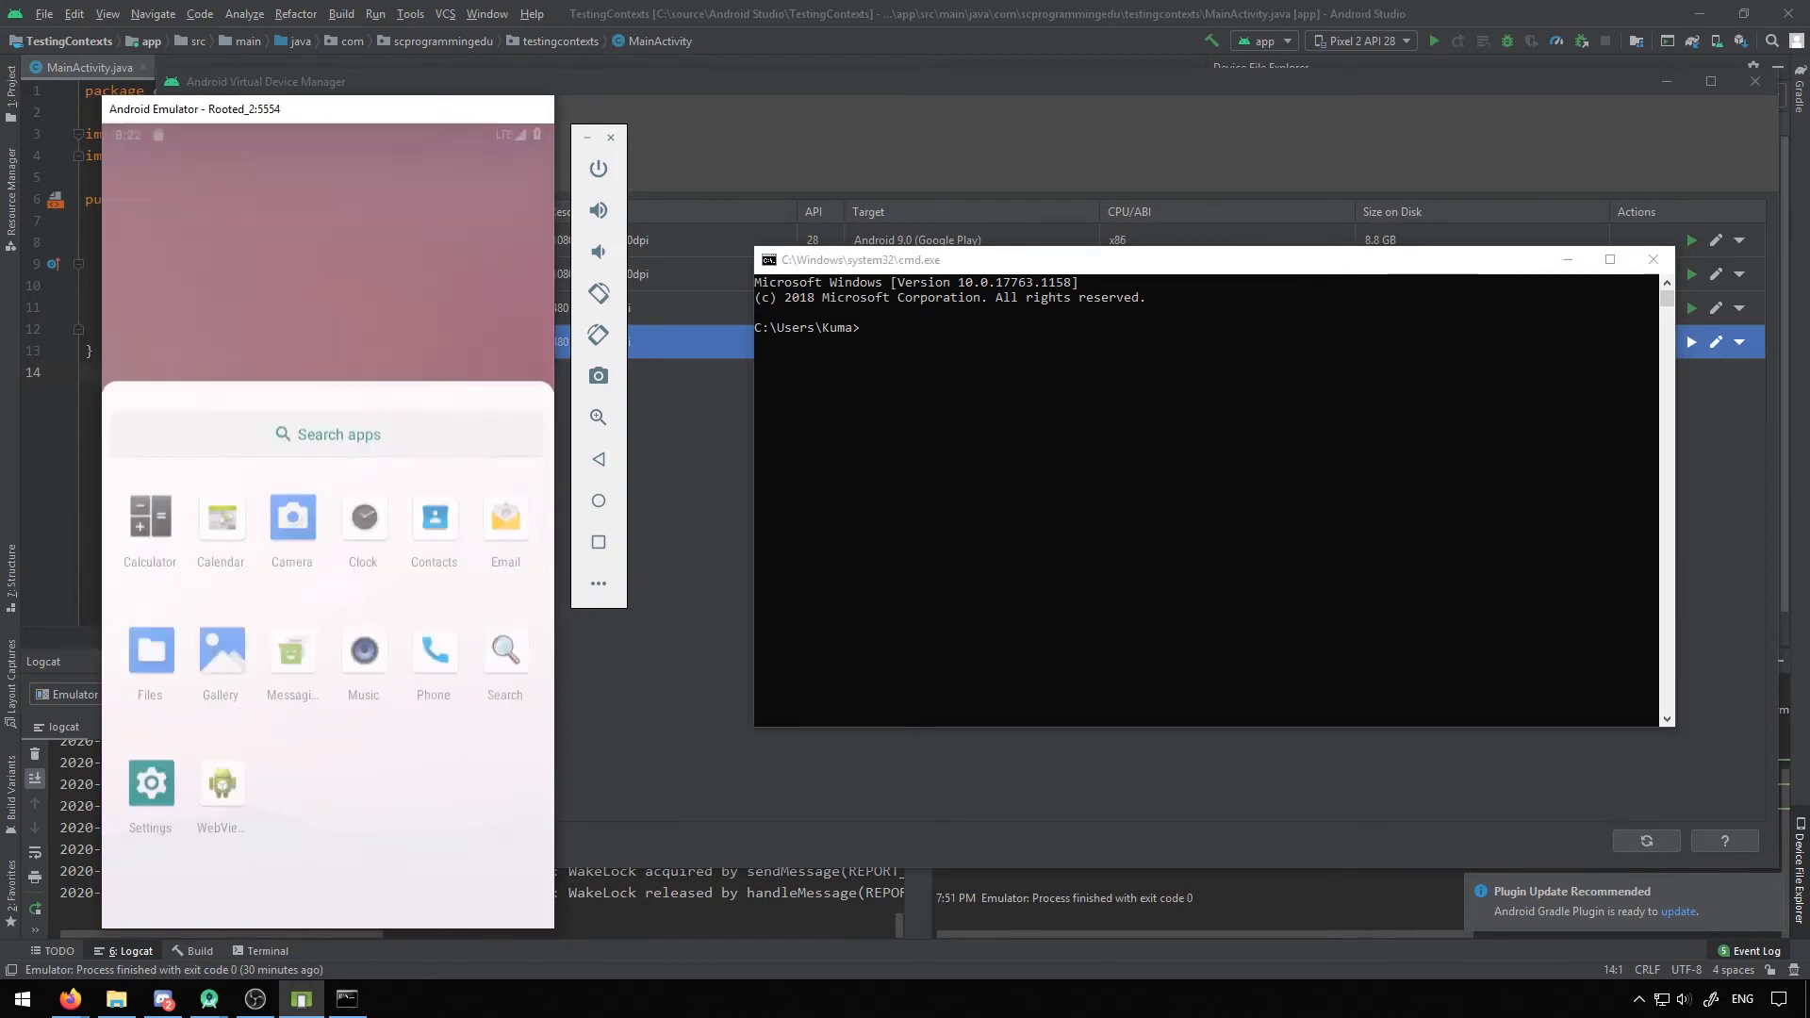
Step: Connect to the emulator with adb shell and begin entering su
text(adb shel)
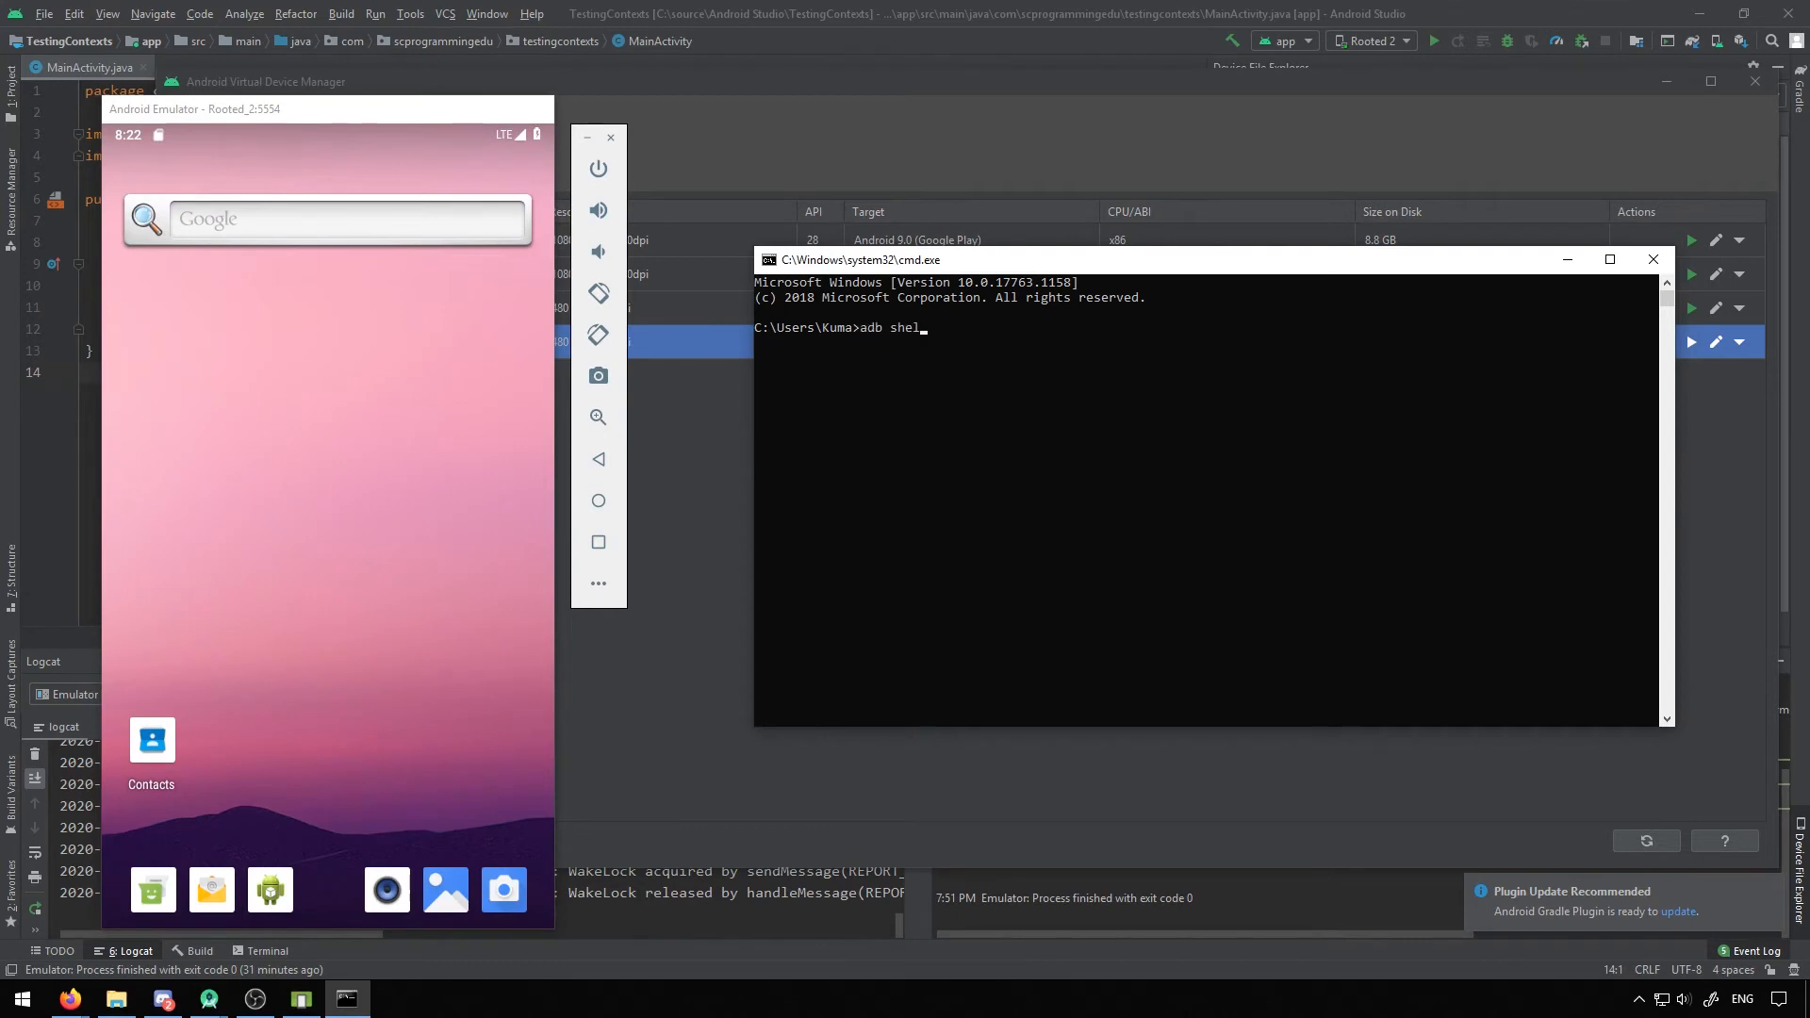
key(Return)
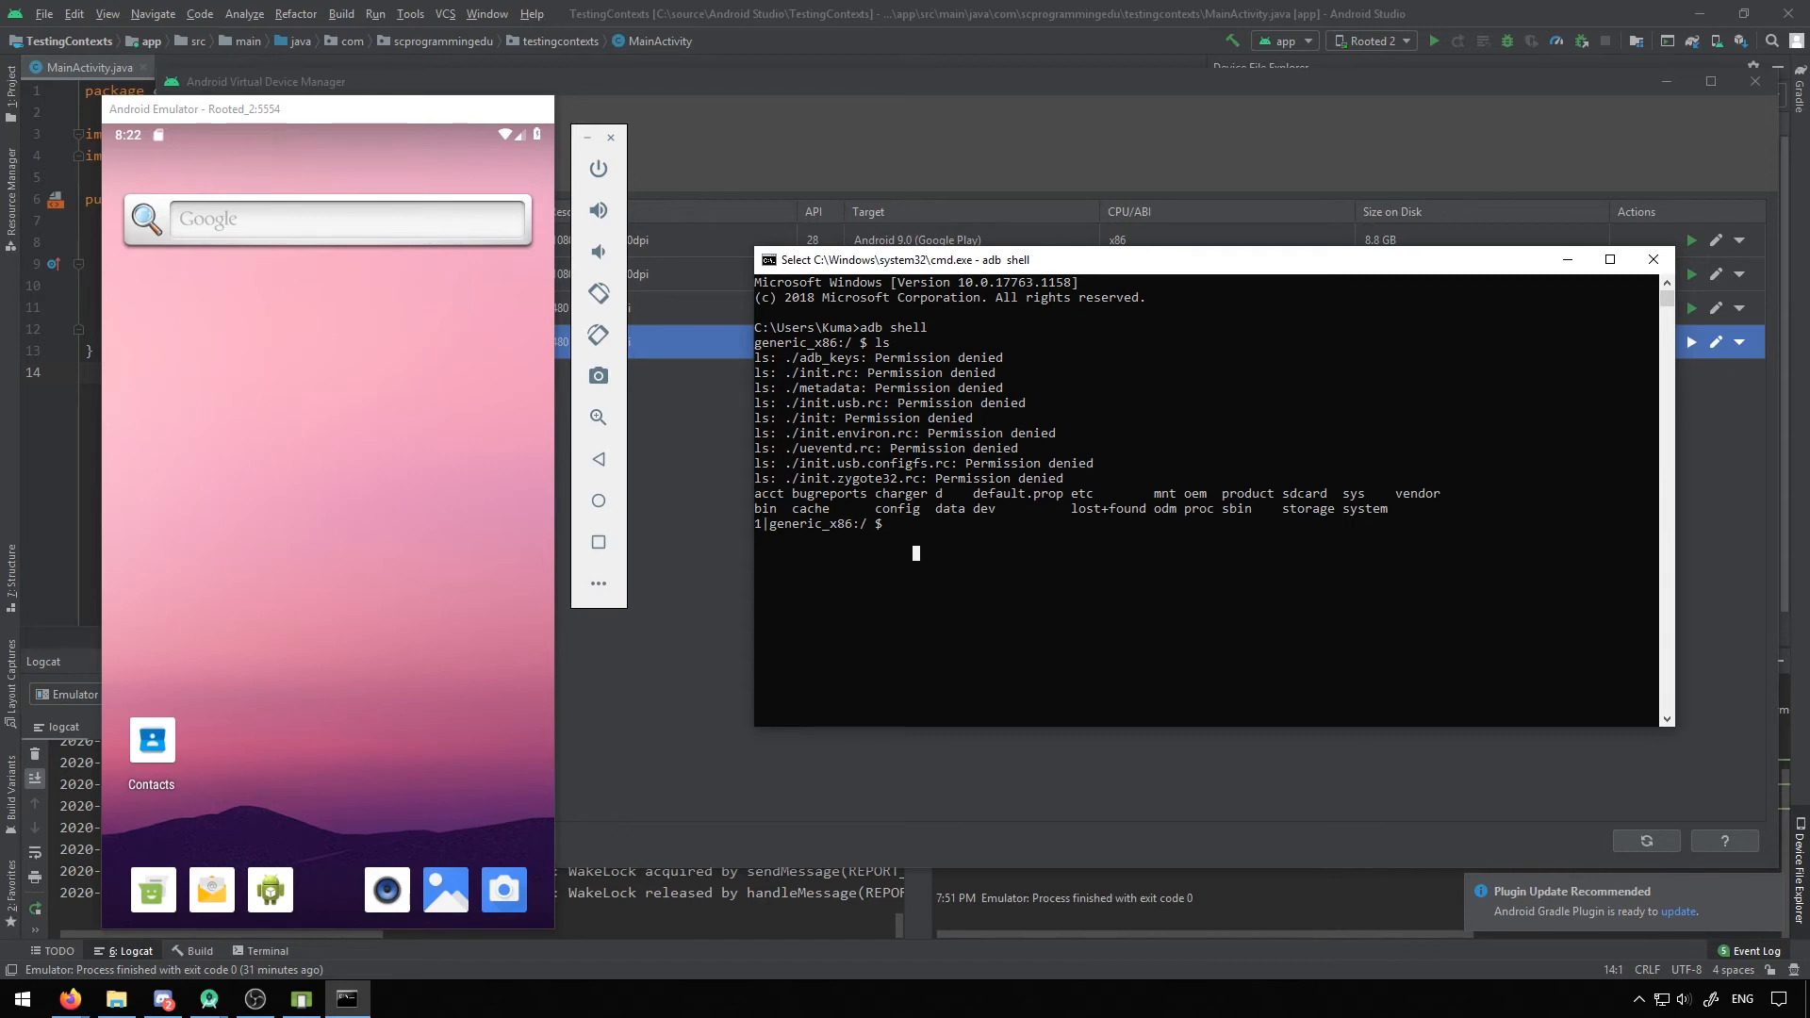
text(su)
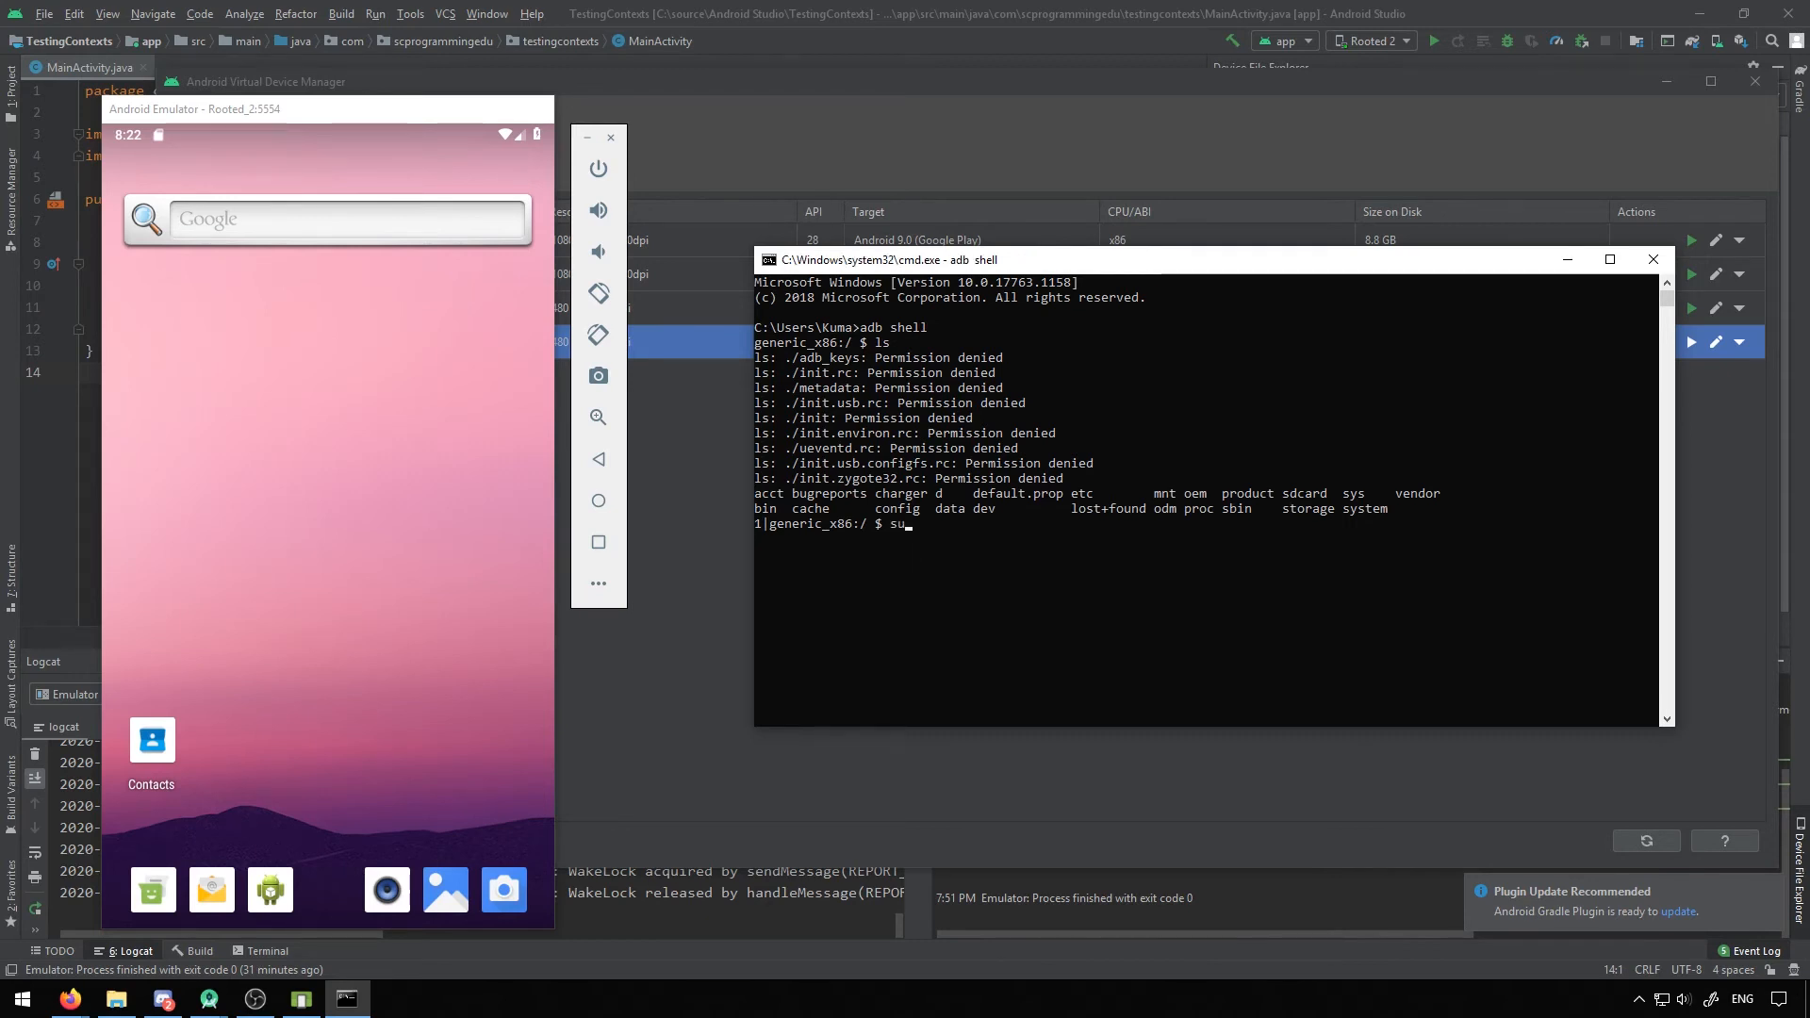
Step: Gain root with su and list the app packages in /data/data
key(Return)
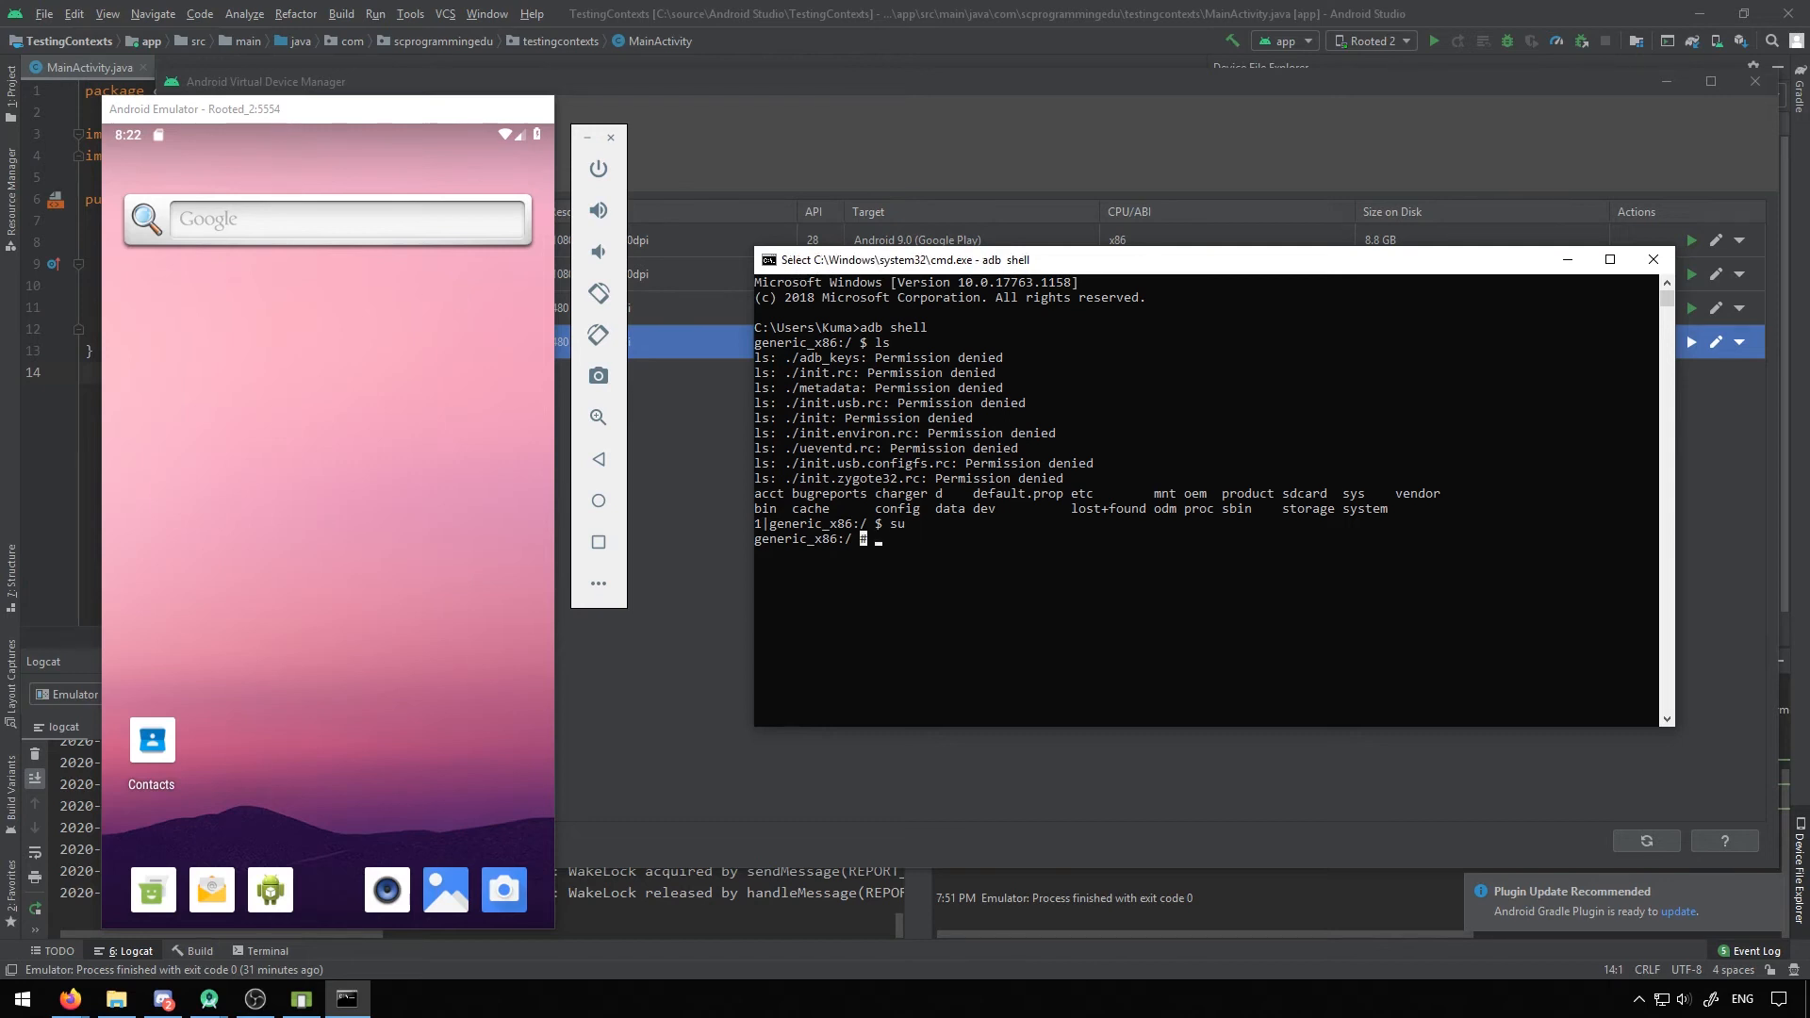
key(Return)
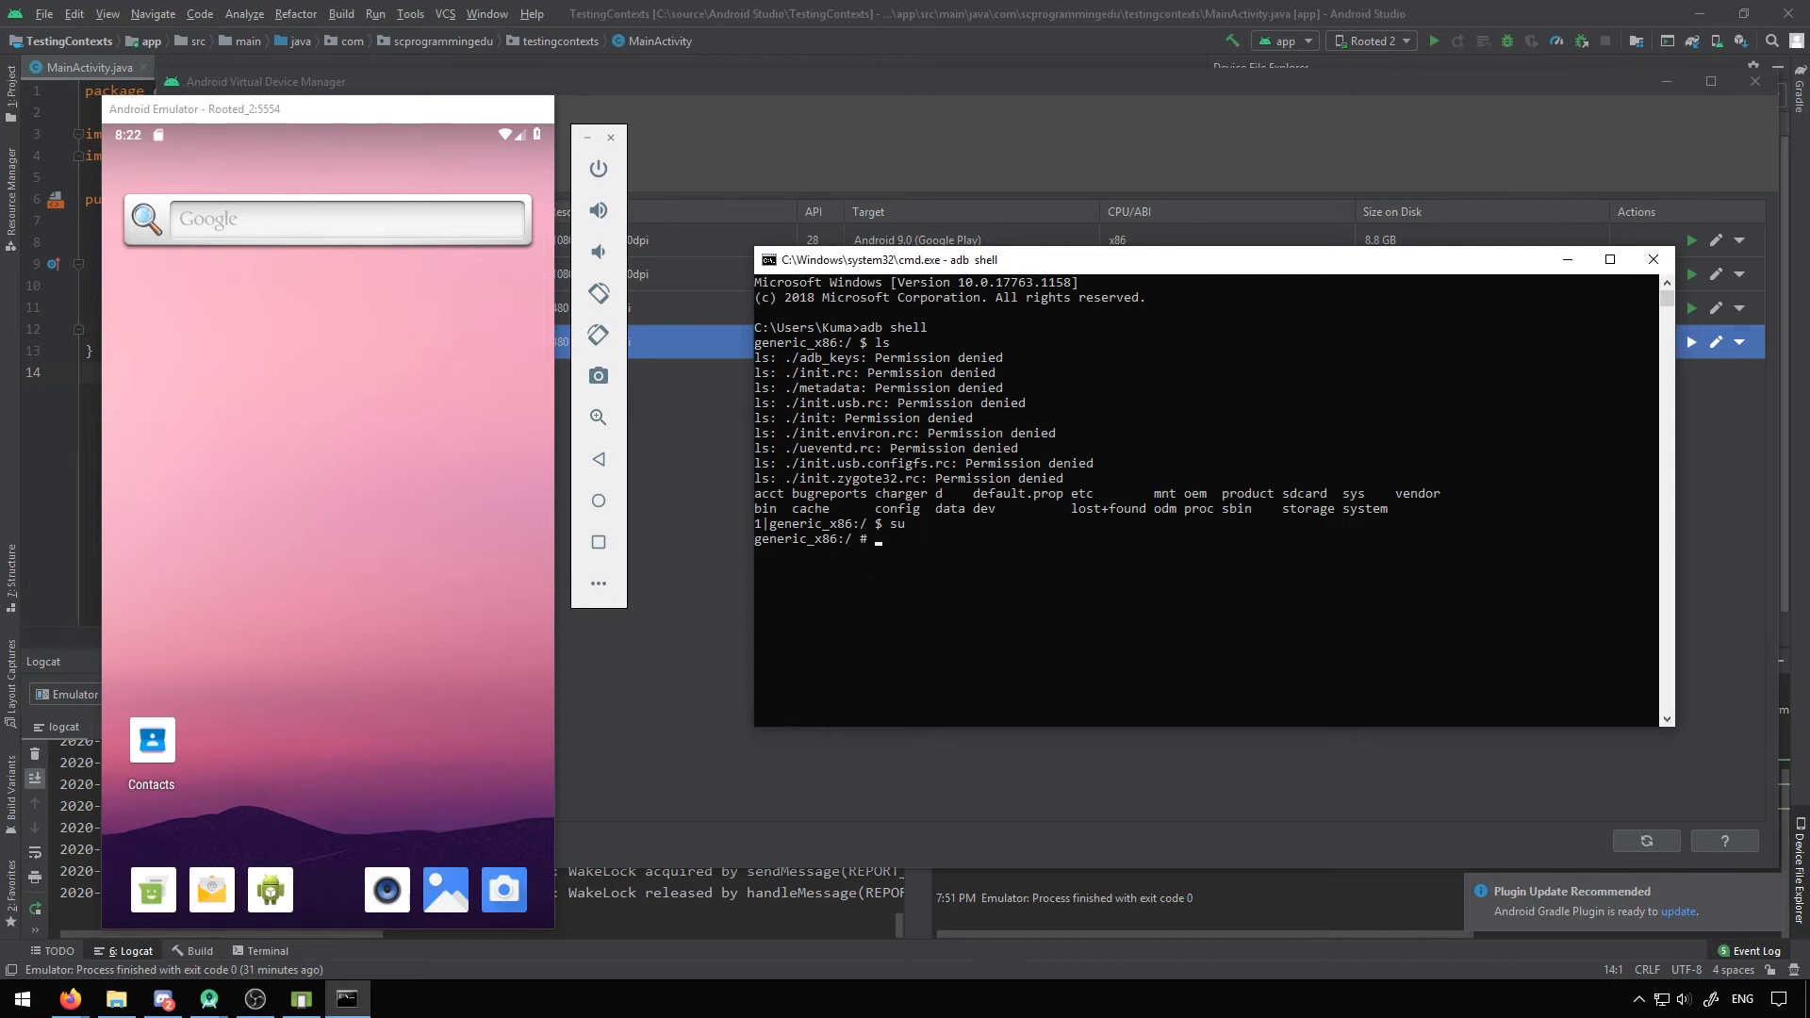
text(ls)
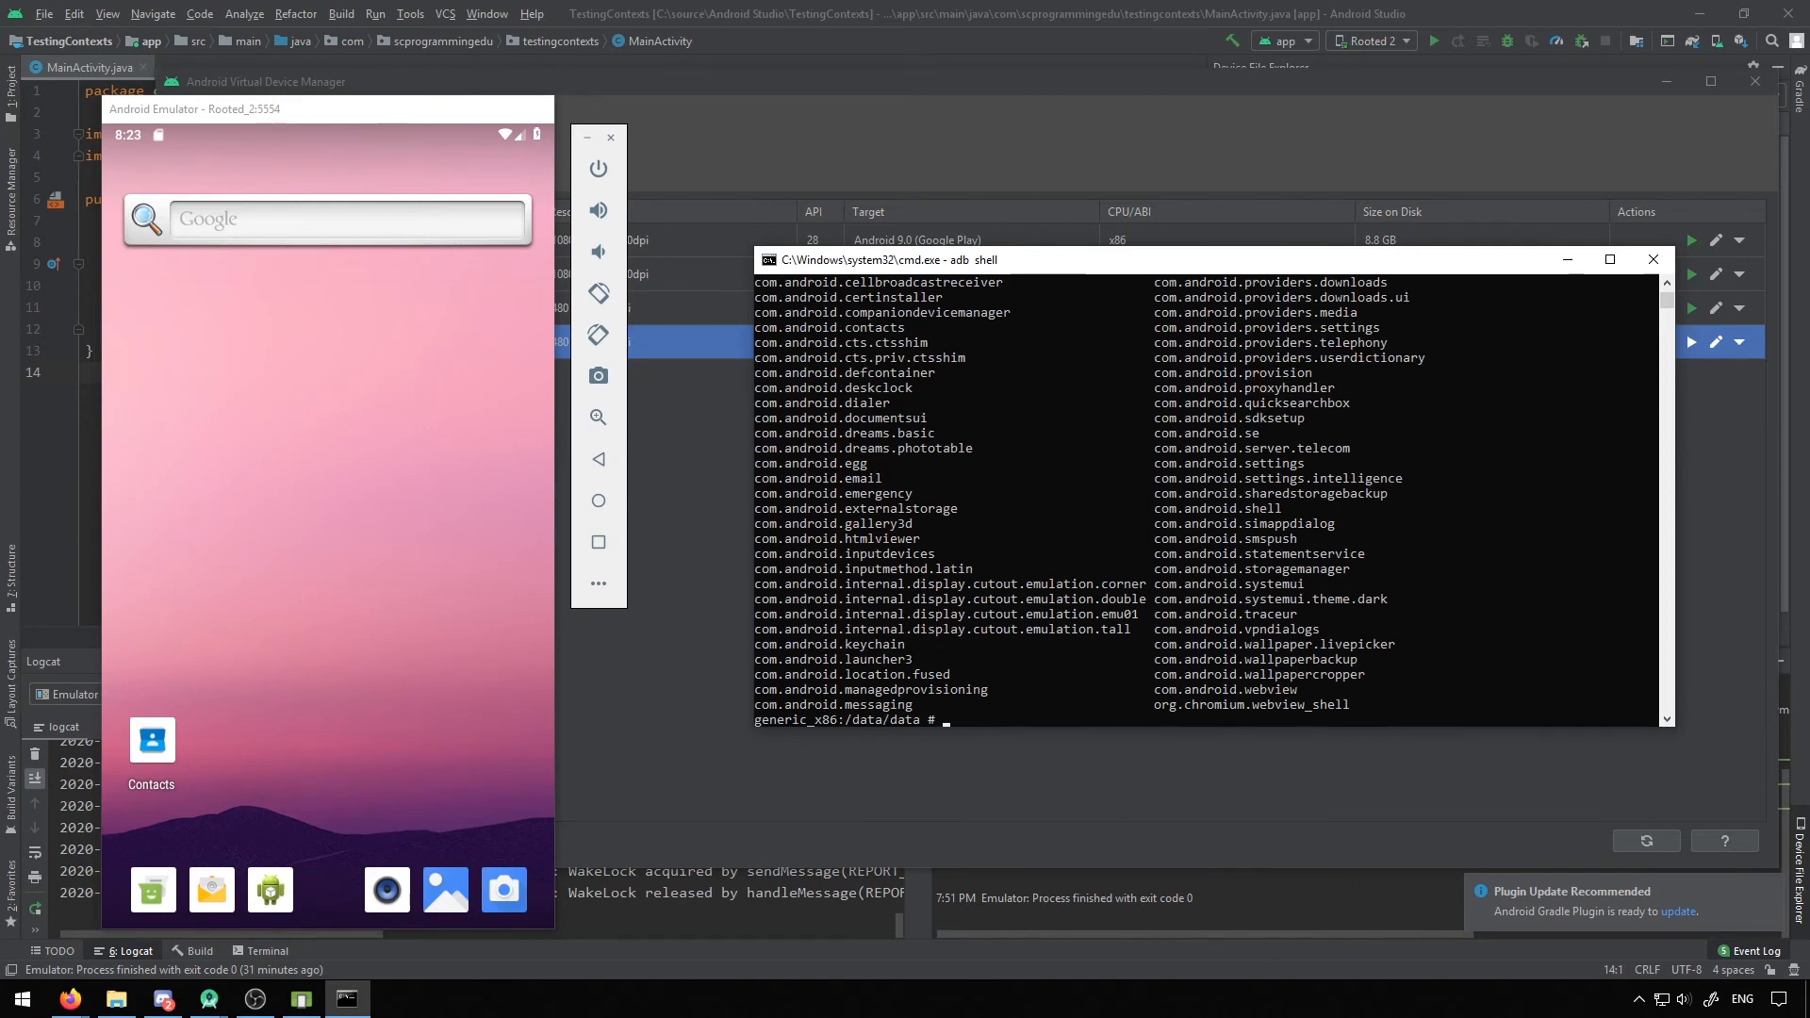
scroll(up, 3)
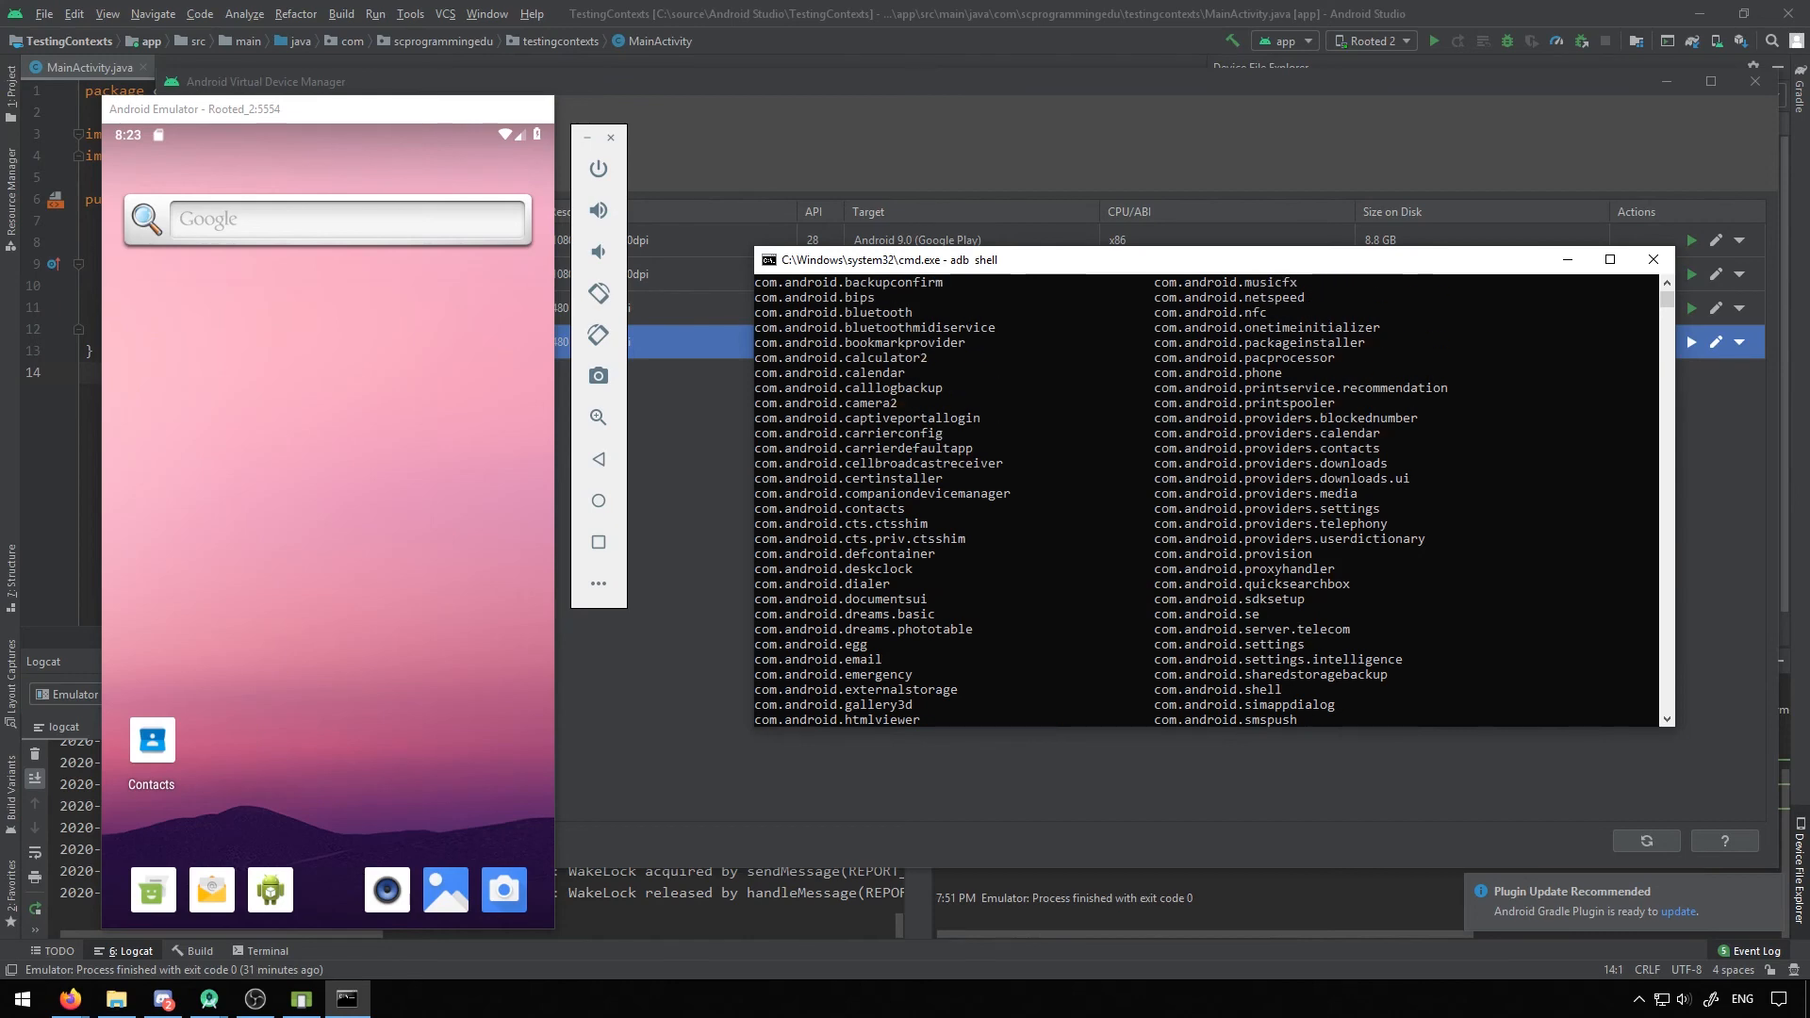